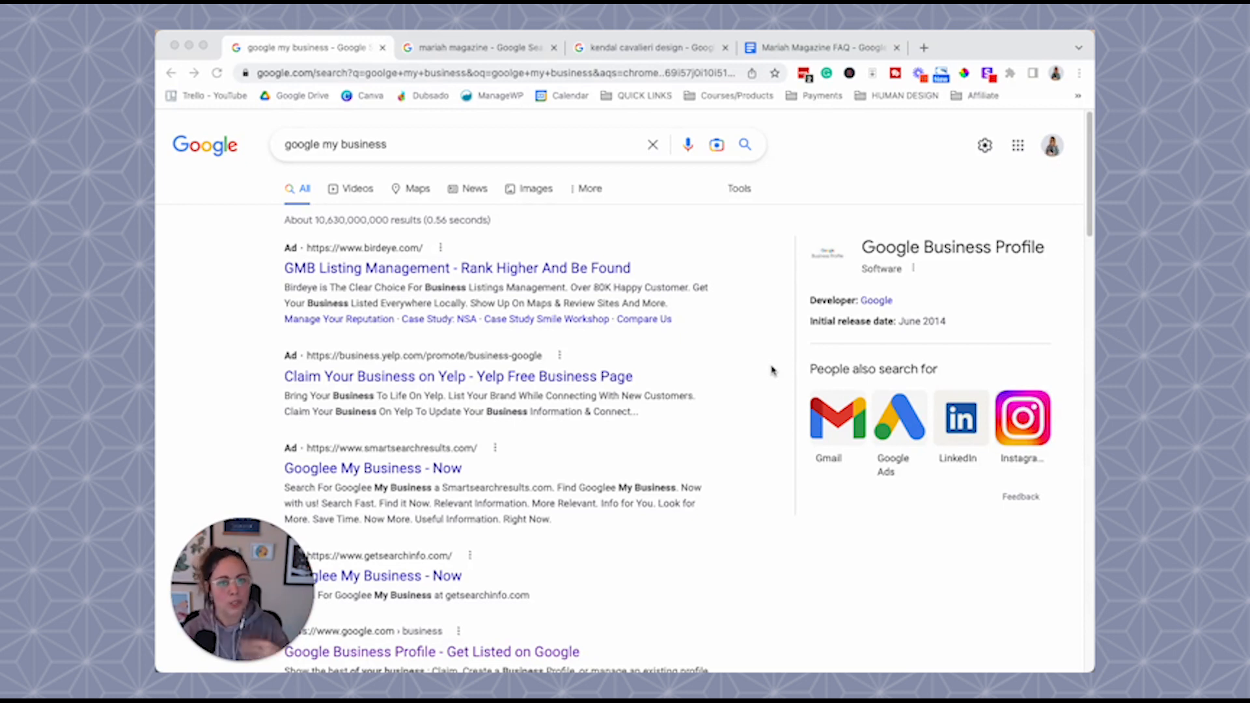
mouse_move(372, 159)
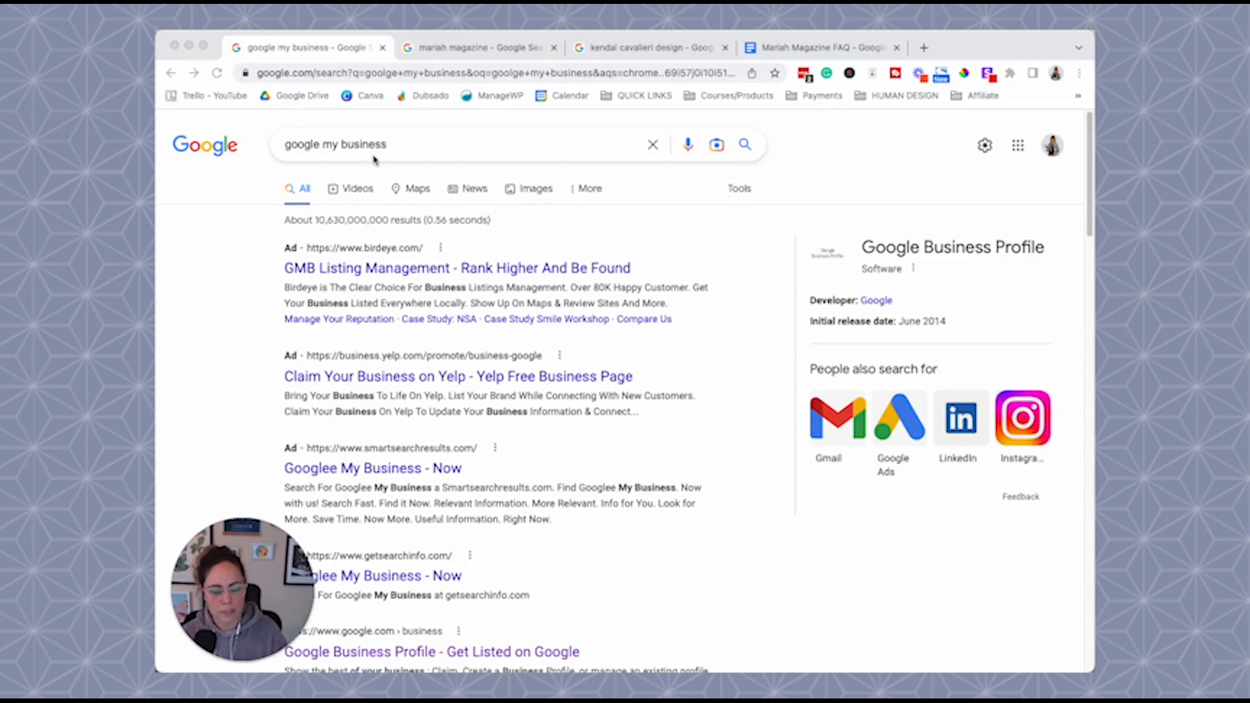
- Reach the 'Google Business Profile - Get Listed on Google' result and land on the Business Profile homepage
scroll(down, 3)
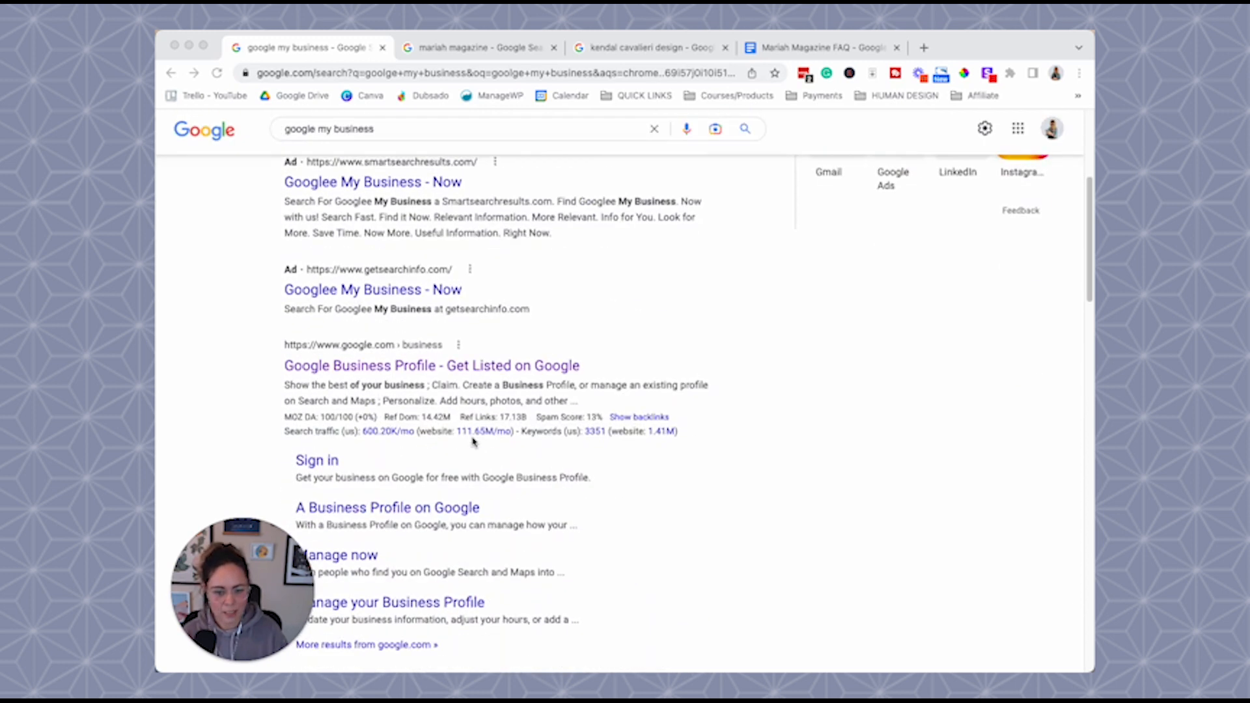
scroll(down, 3)
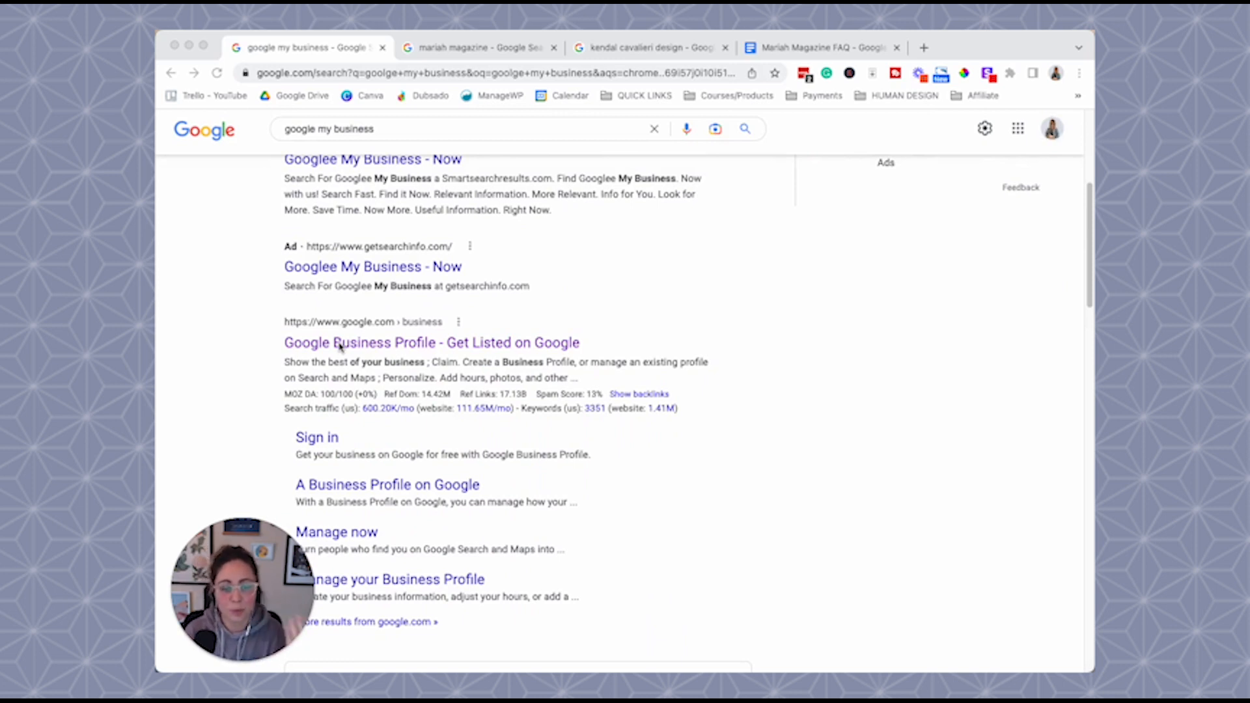
mouse_move(462, 307)
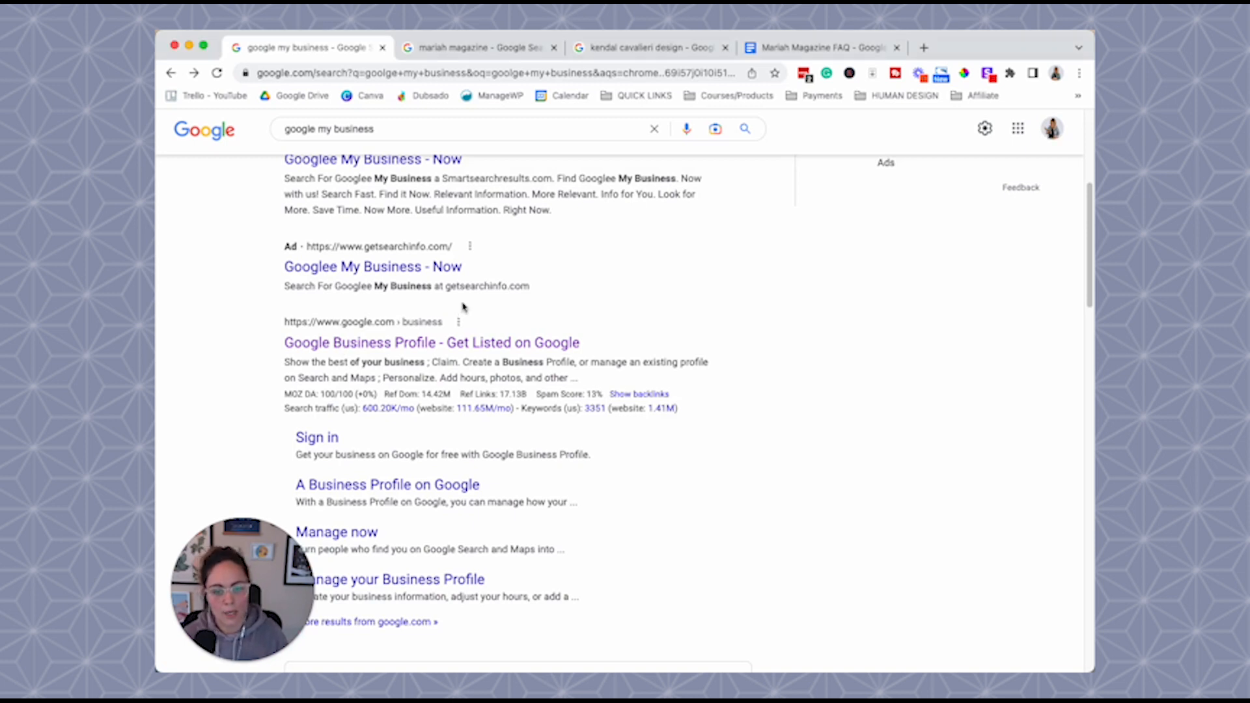
click(431, 342)
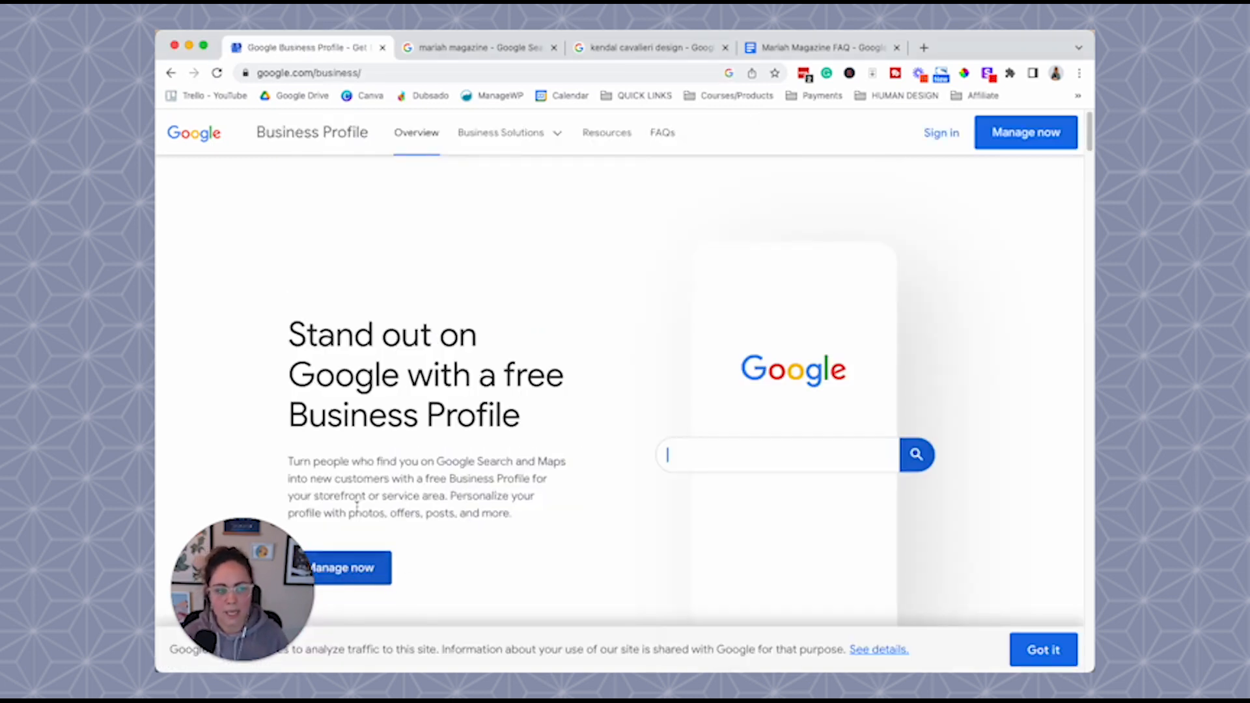
text(Electricians near me)
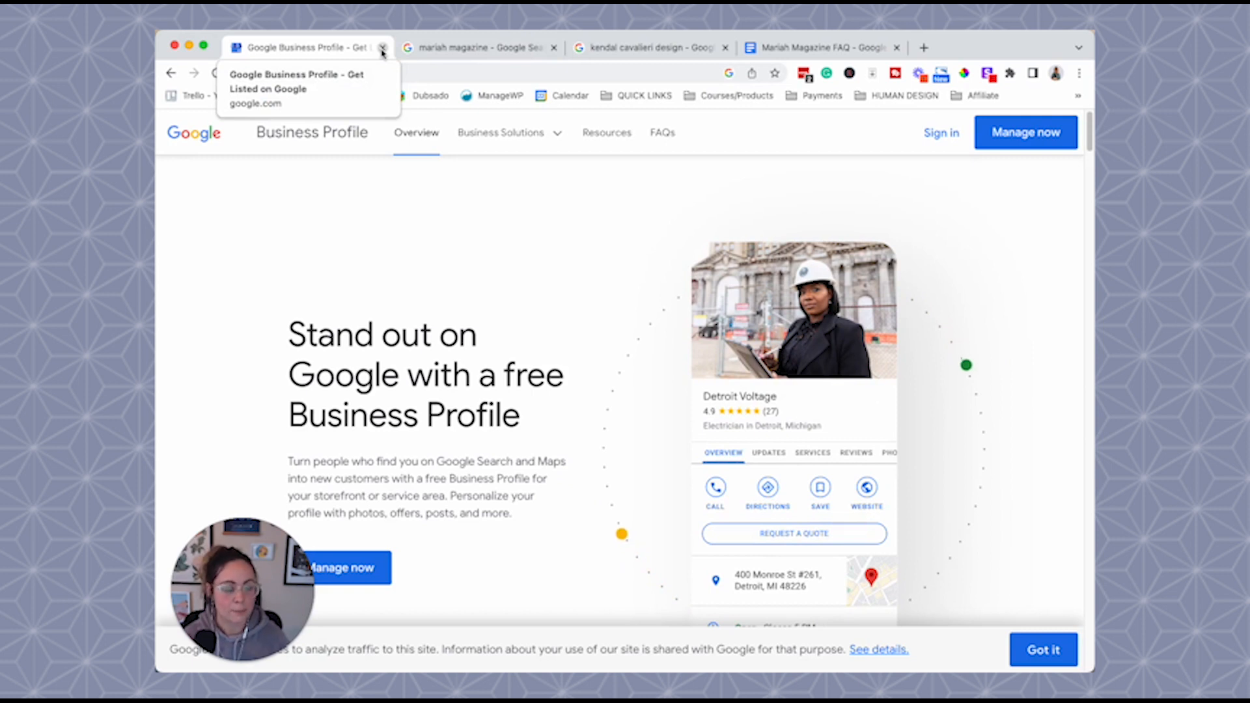
- Leave the Business Profile page and bring the mariah magazine results' Questions & answers section into view
click(382, 48)
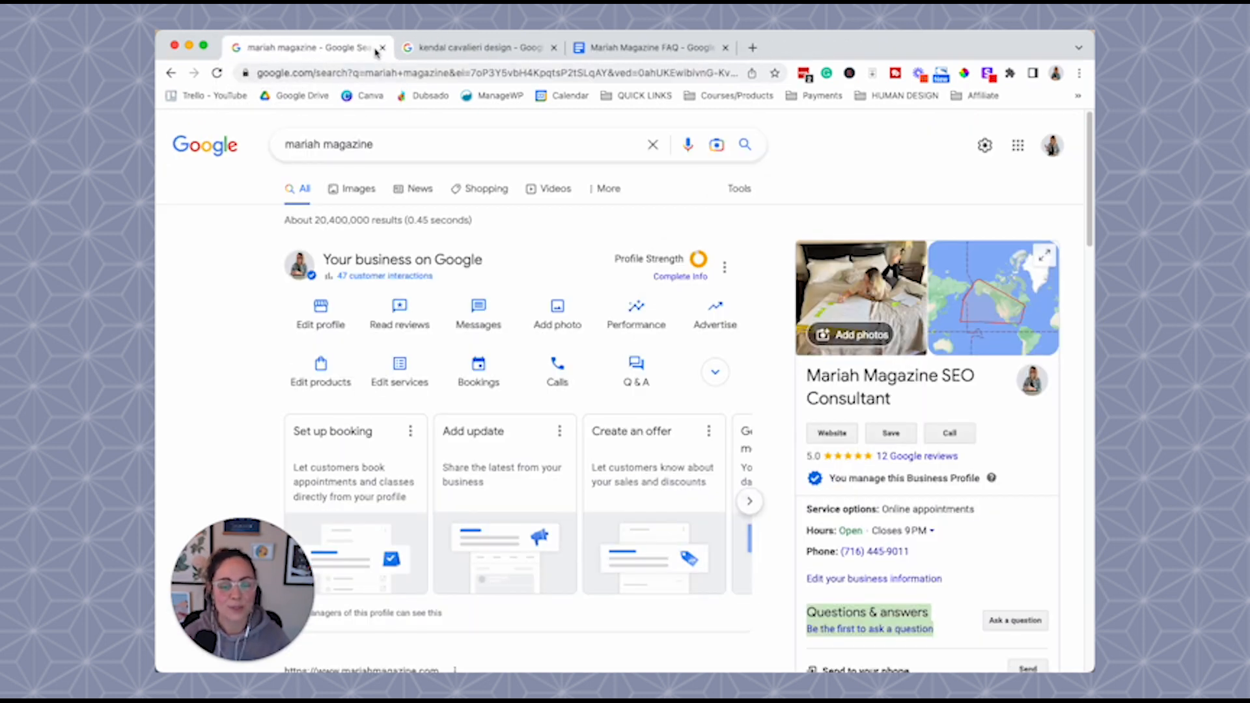
mouse_move(635, 234)
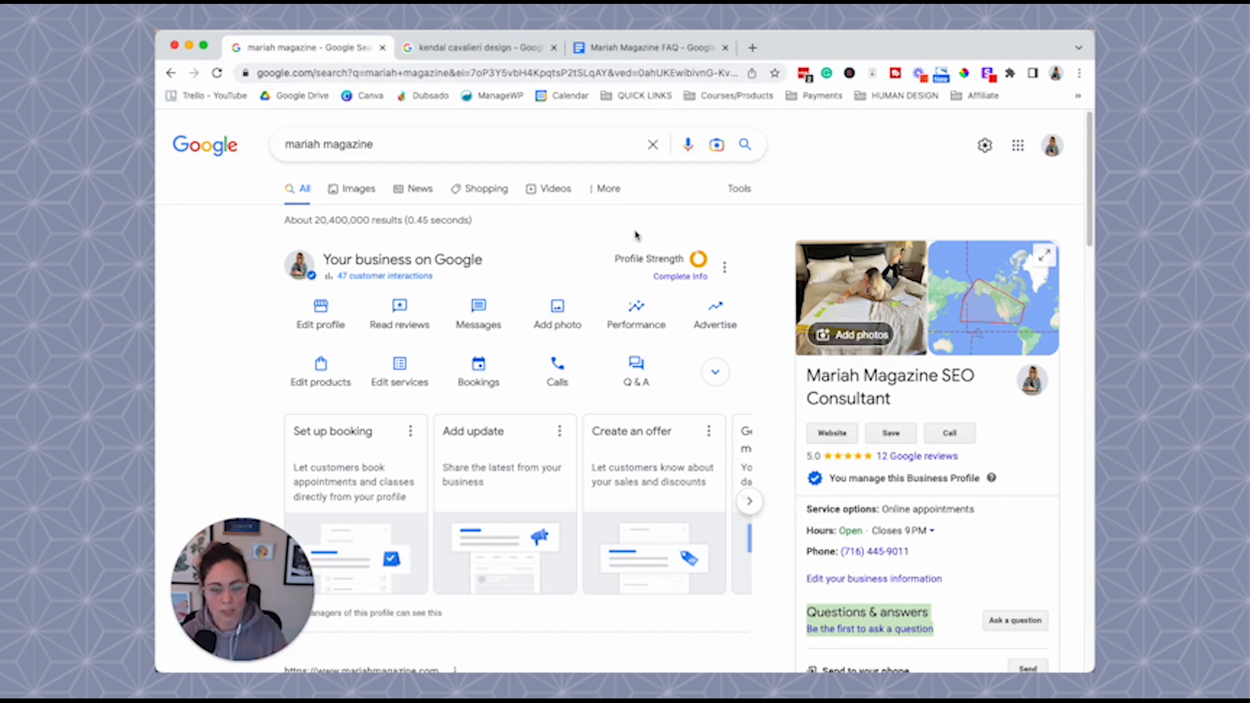
mouse_move(564, 264)
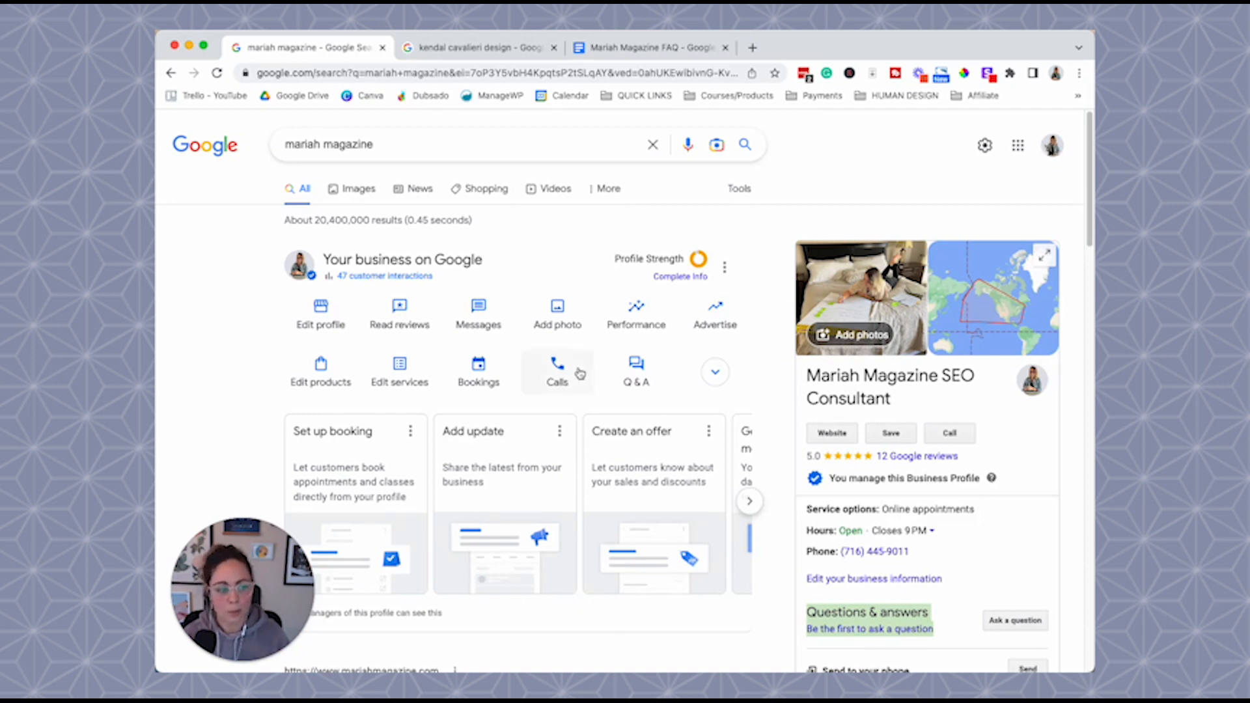
scroll(down, 3)
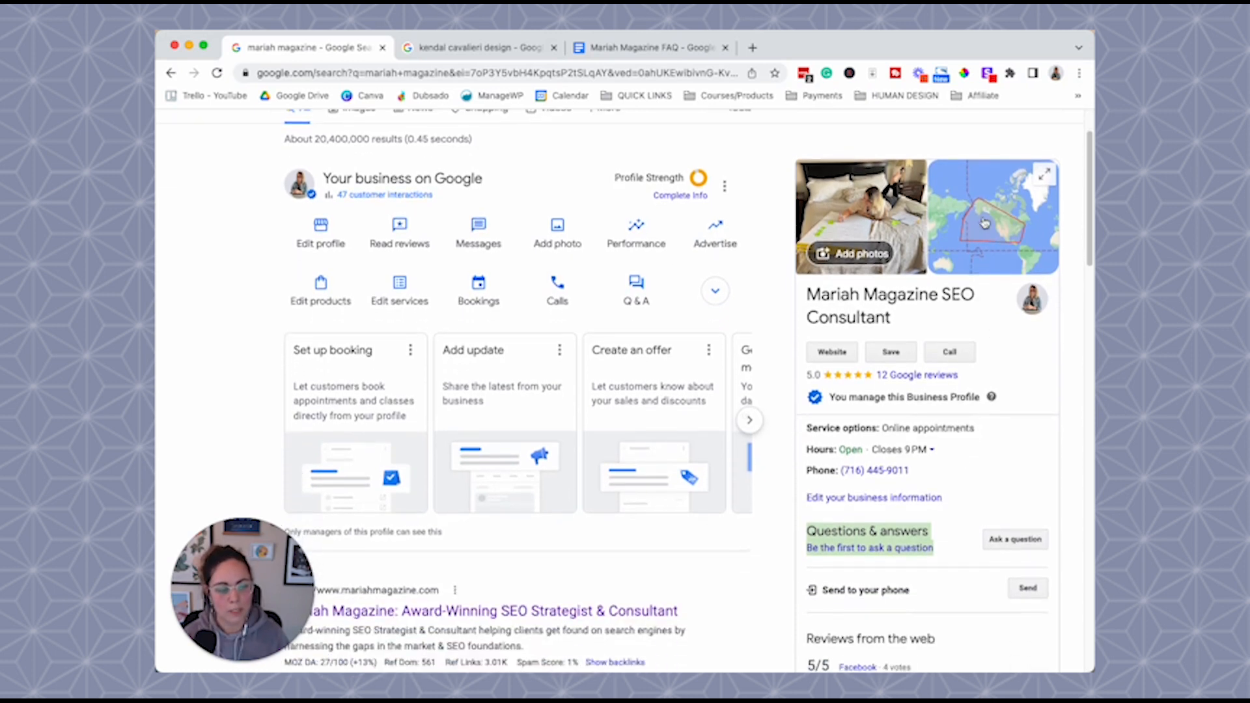
mouse_move(994, 424)
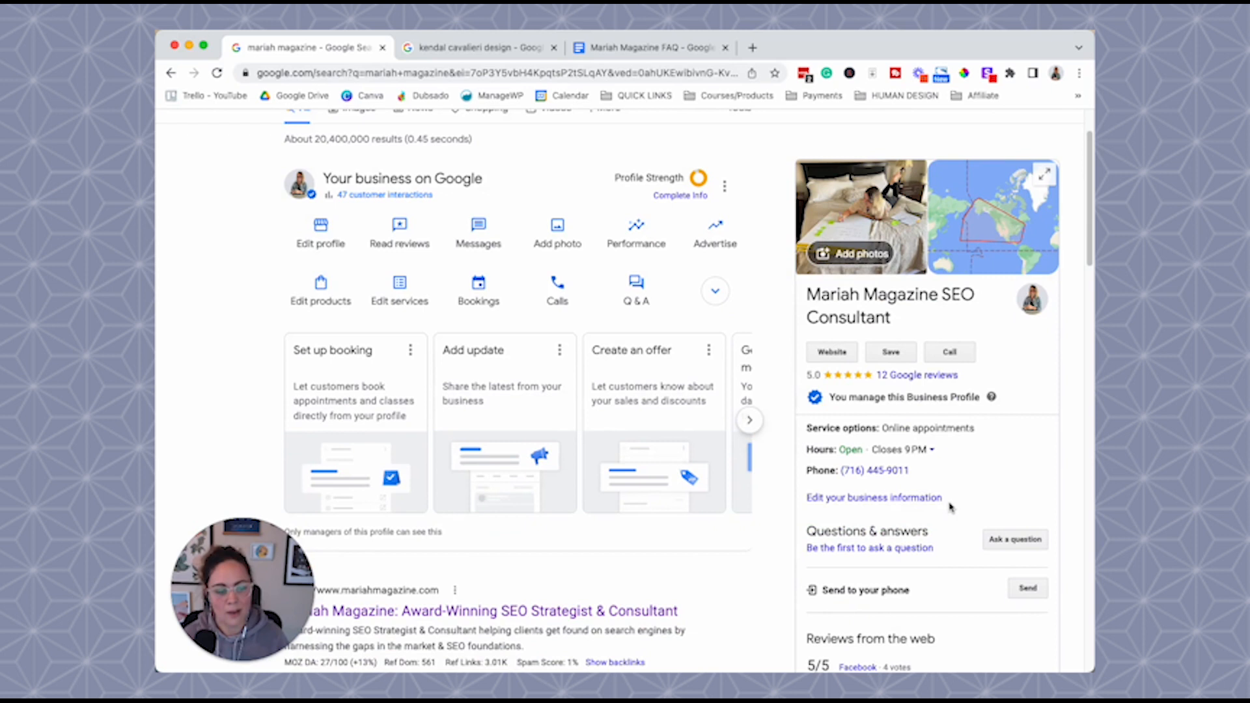
scroll(down, 3)
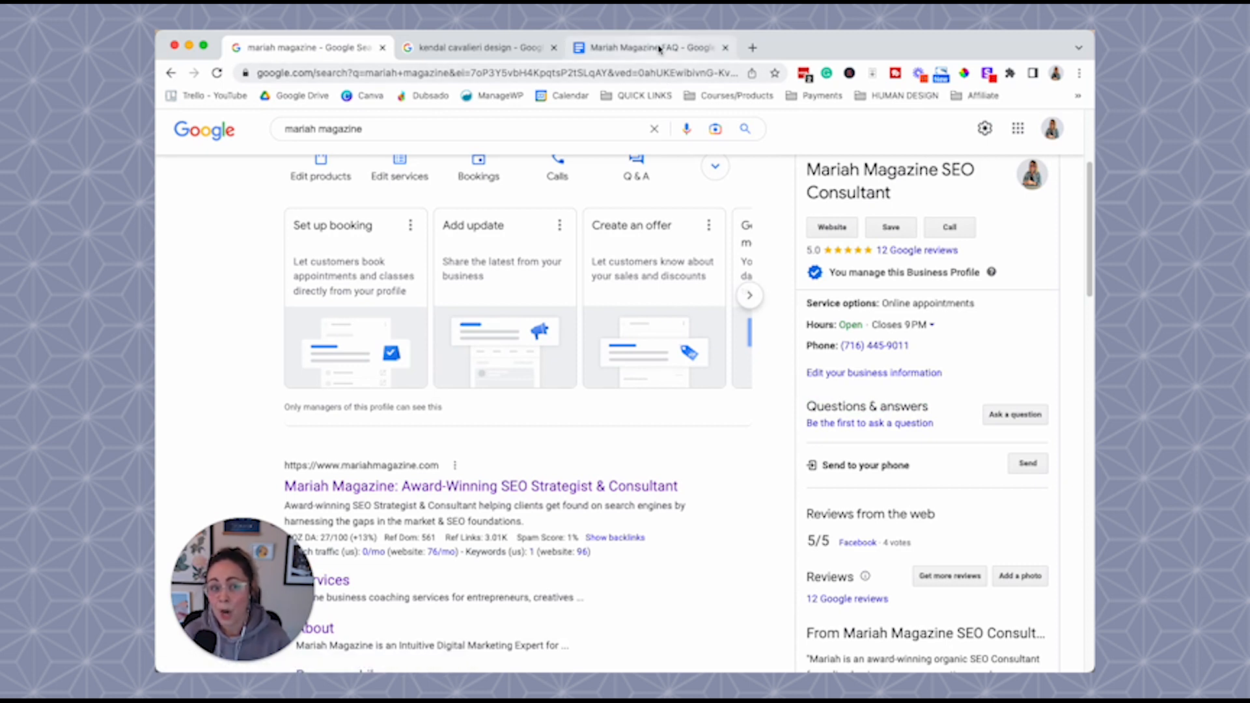
- Review the Mariah Magazine FAQ document's three SEO questions, then return to the search results
click(649, 47)
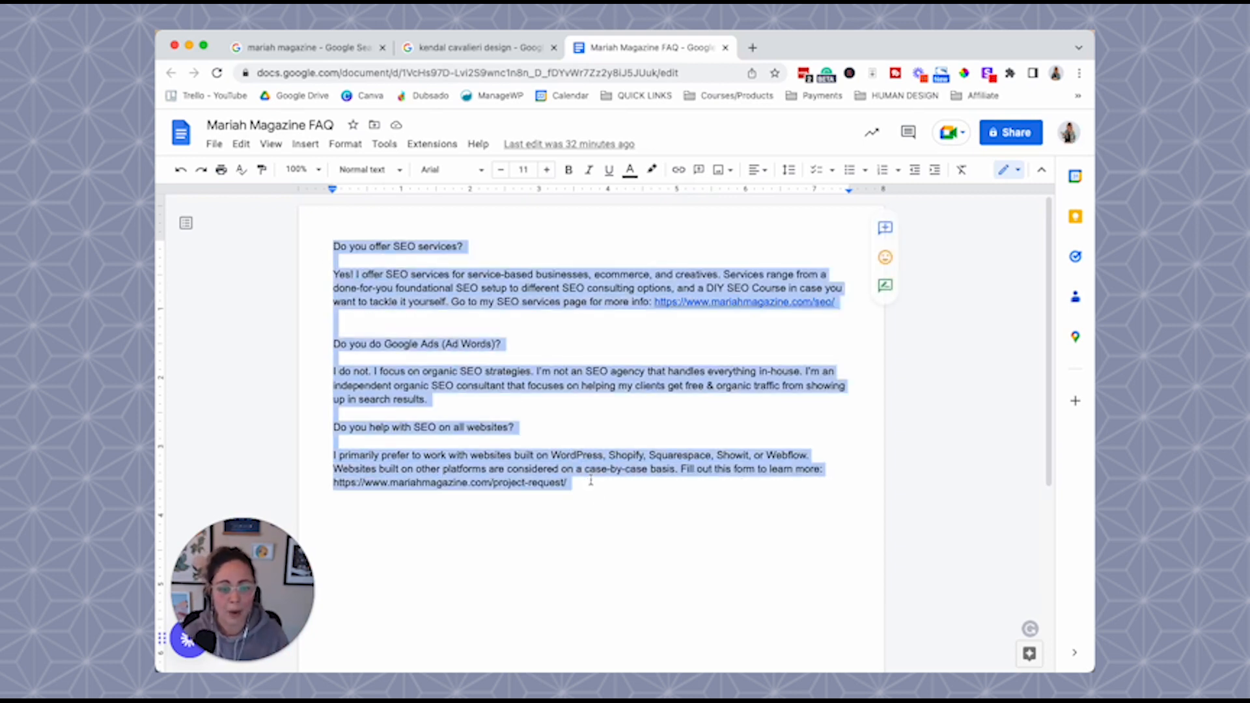
click(568, 483)
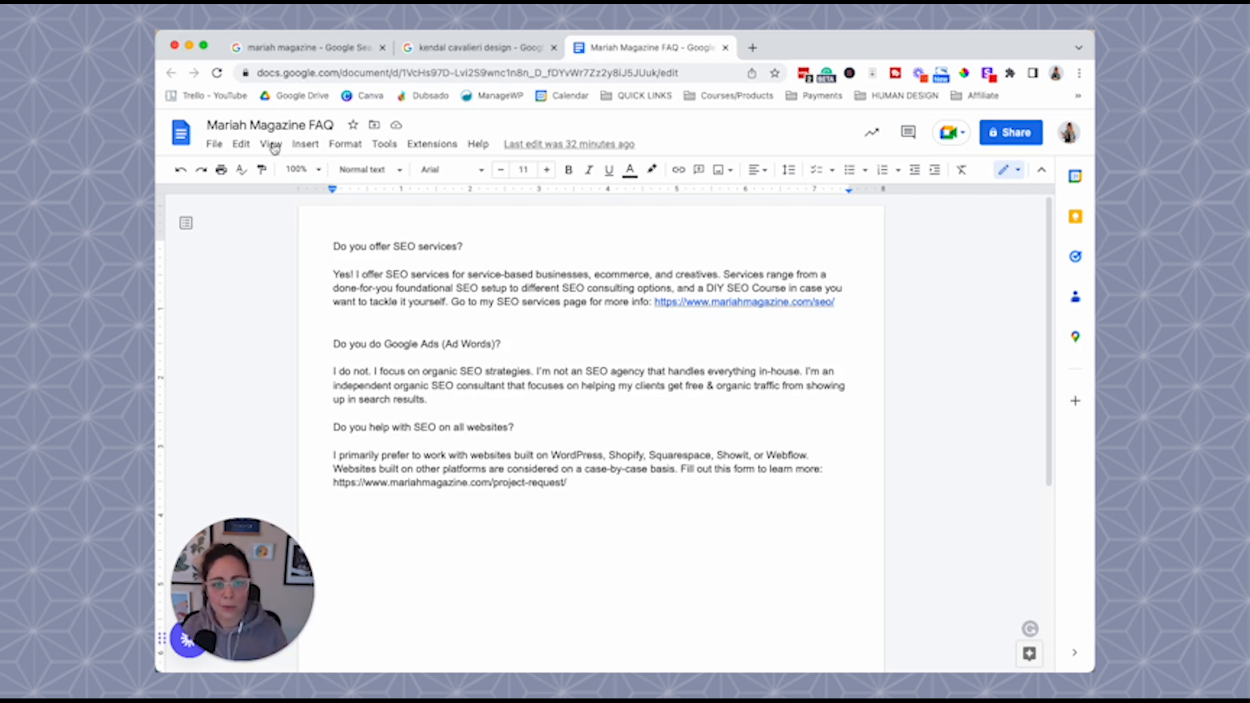
click(307, 47)
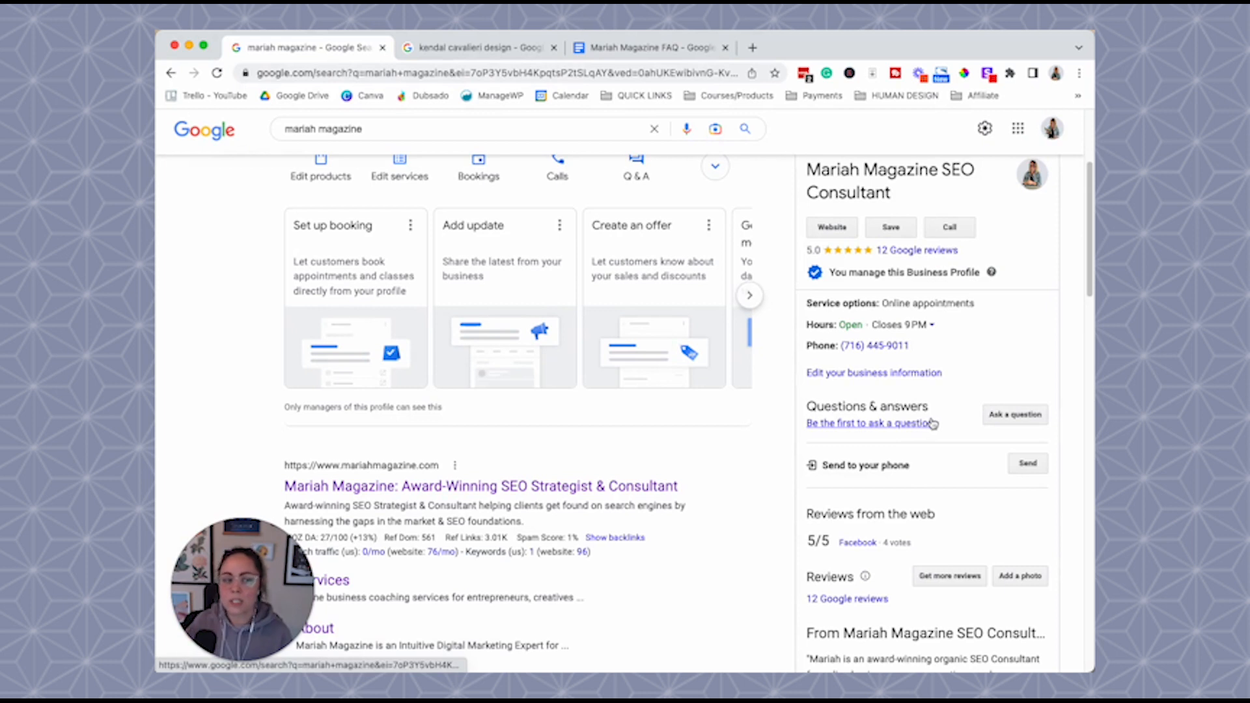
mouse_move(683, 533)
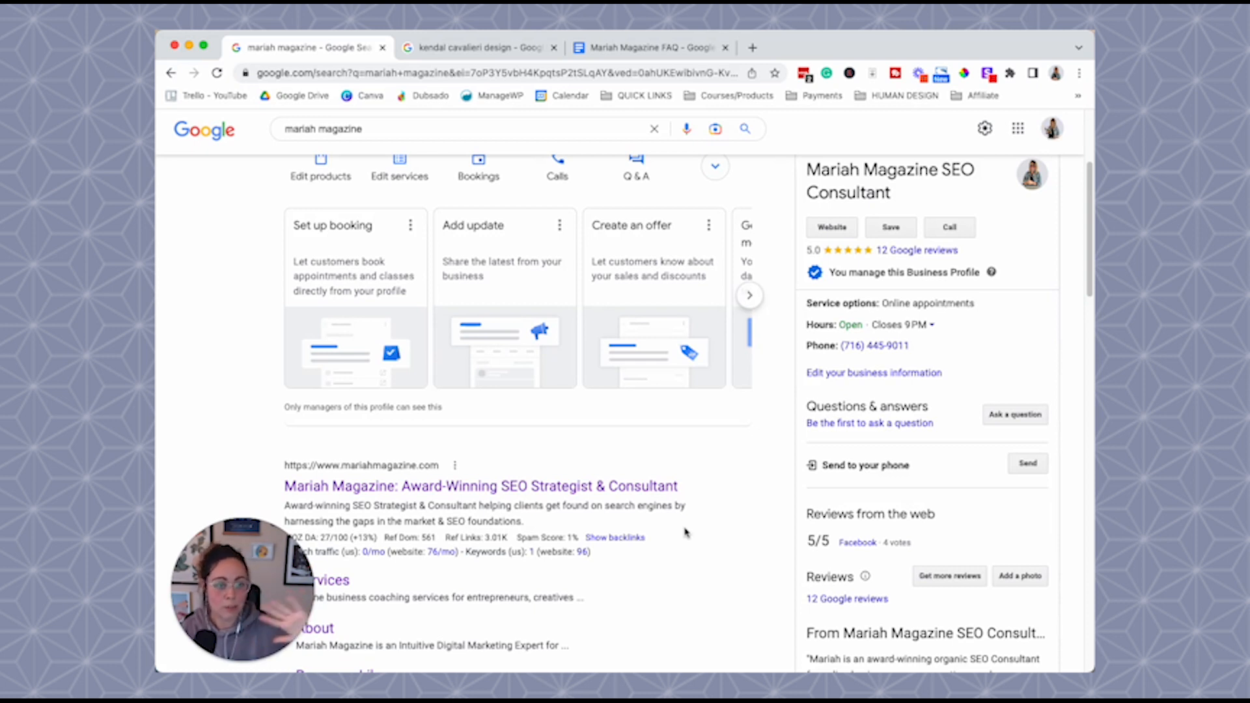
mouse_move(719, 500)
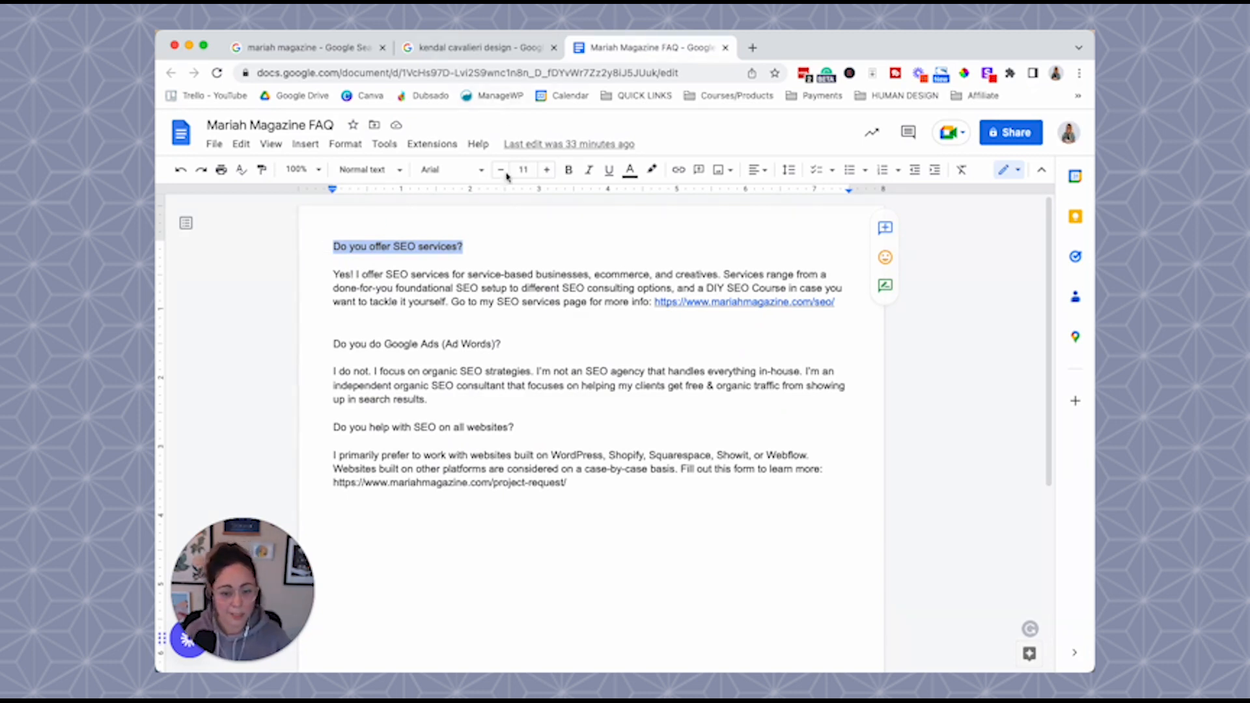
- Post the question 'Do you offer SEO services?' on the business profile
click(307, 49)
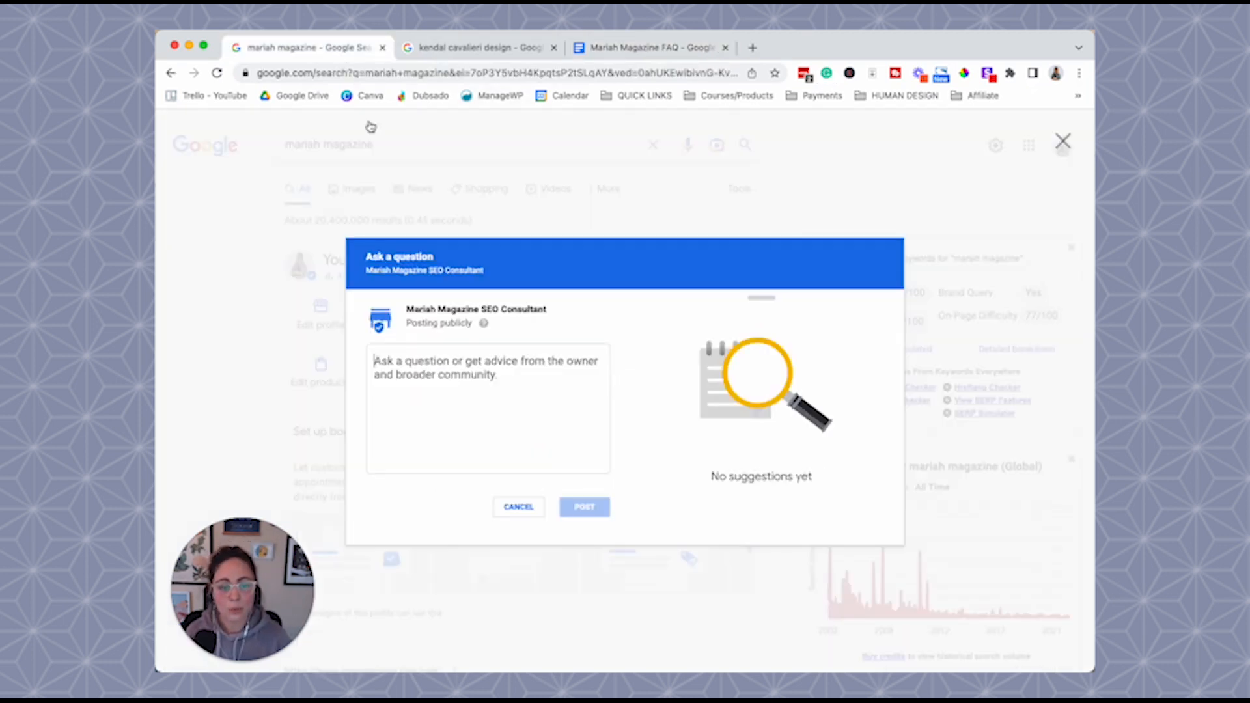
text(Do you offer SEO services?)
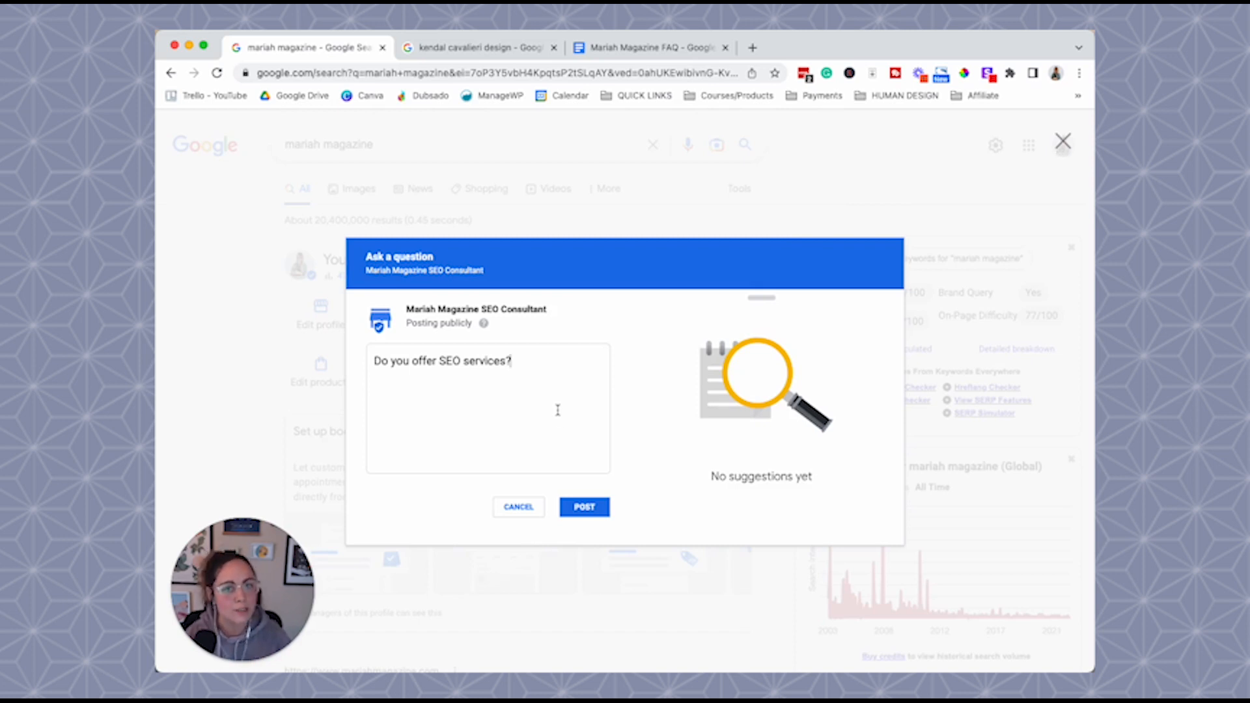
mouse_move(594, 466)
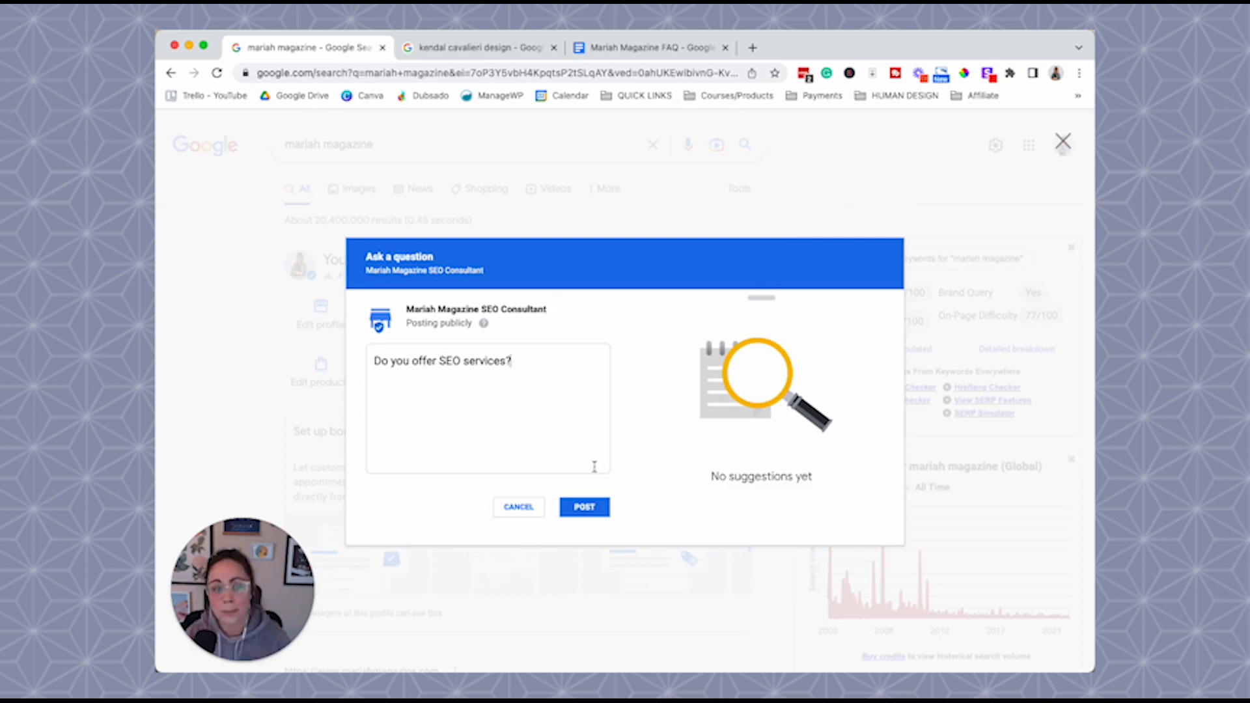
click(584, 506)
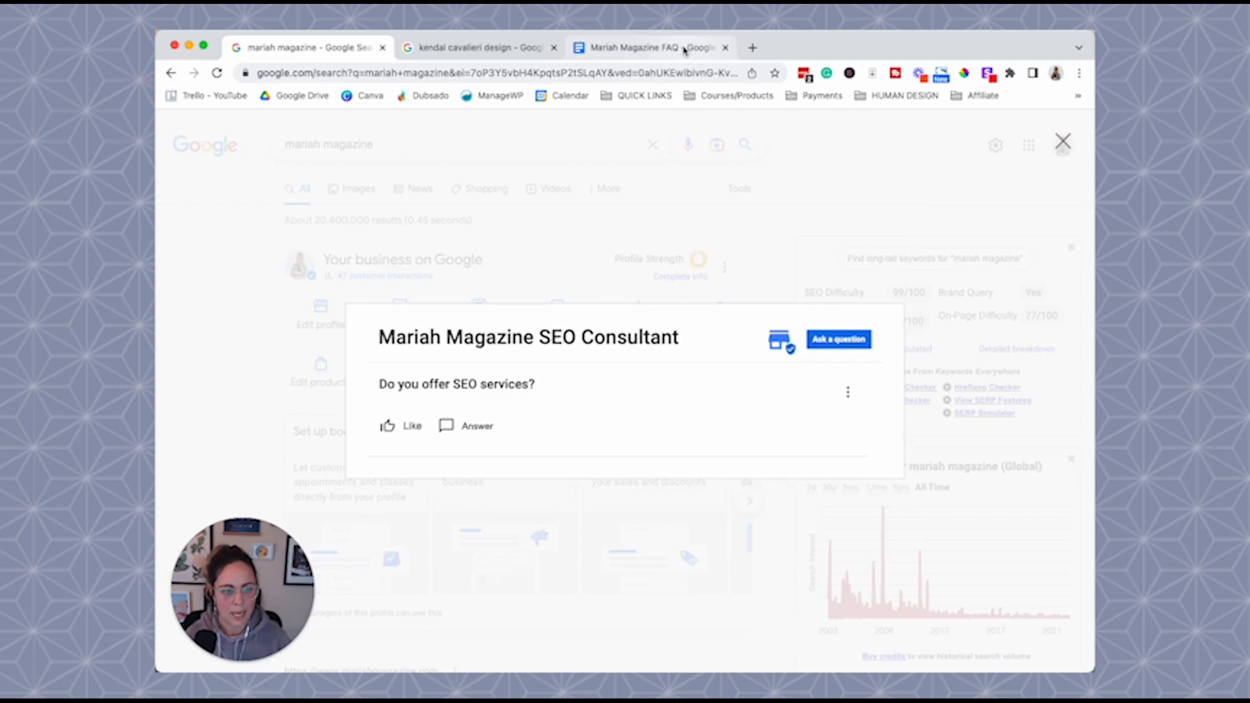
- Post 'Do you help with SEO on all websites?' from the FAQ doc and view the three posted questions
click(646, 47)
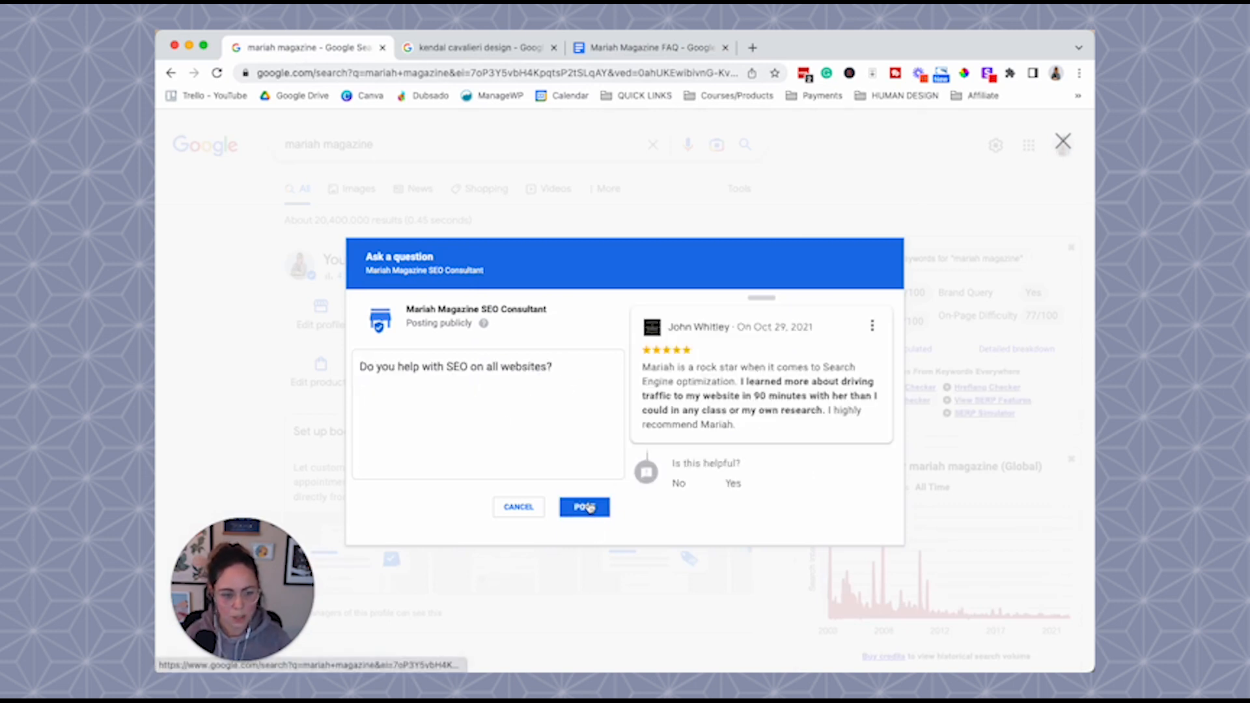
click(583, 507)
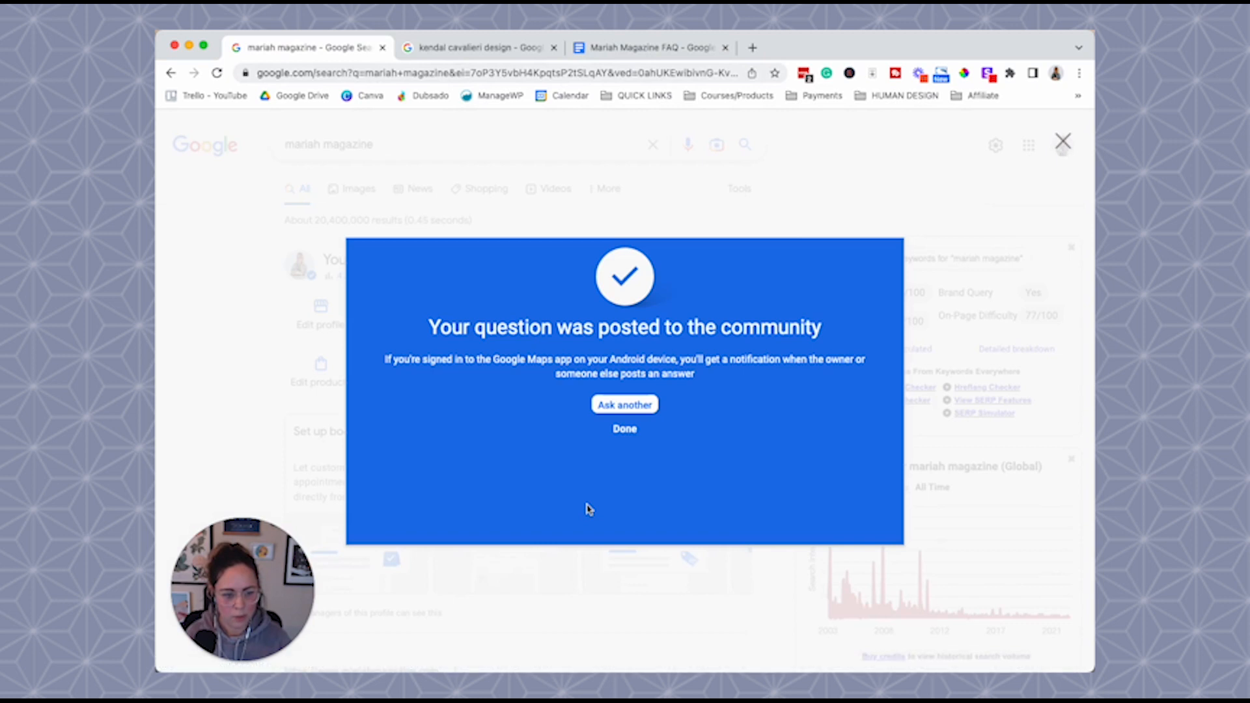
click(624, 428)
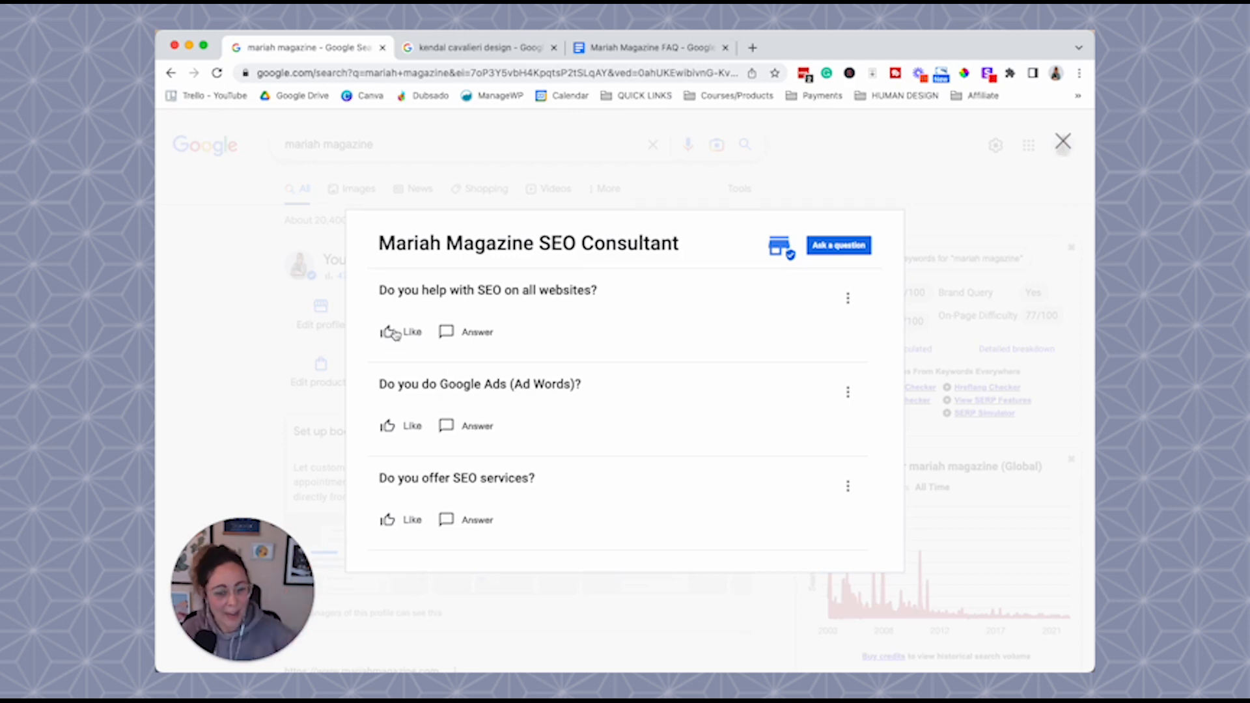
- Like 'Do you help with SEO on all websites?' and post its supported-platforms answer copied from the FAQ doc
click(388, 332)
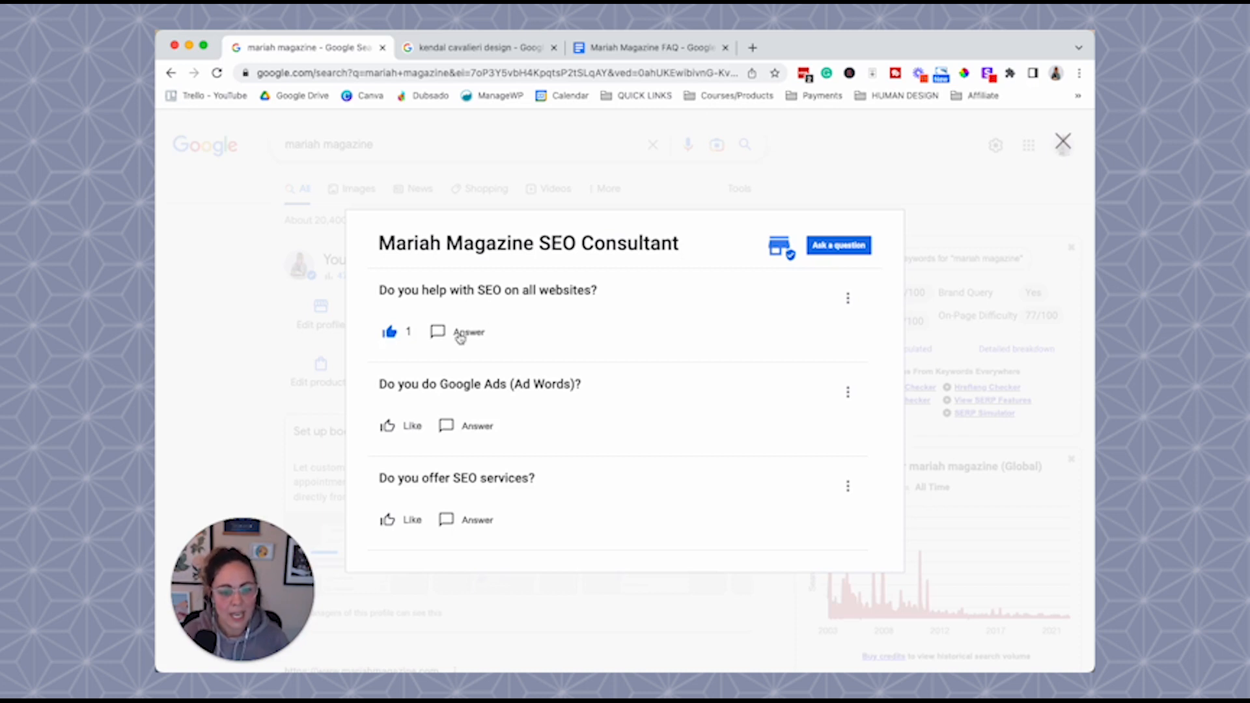
click(469, 332)
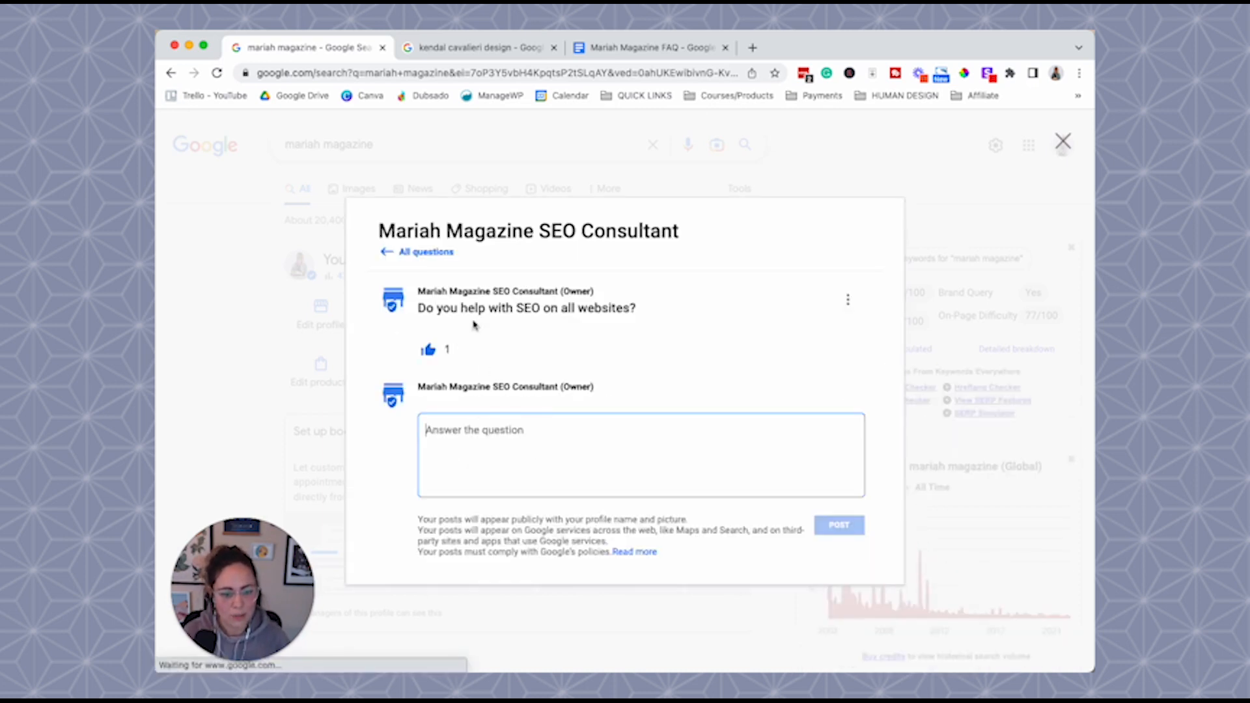
click(651, 47)
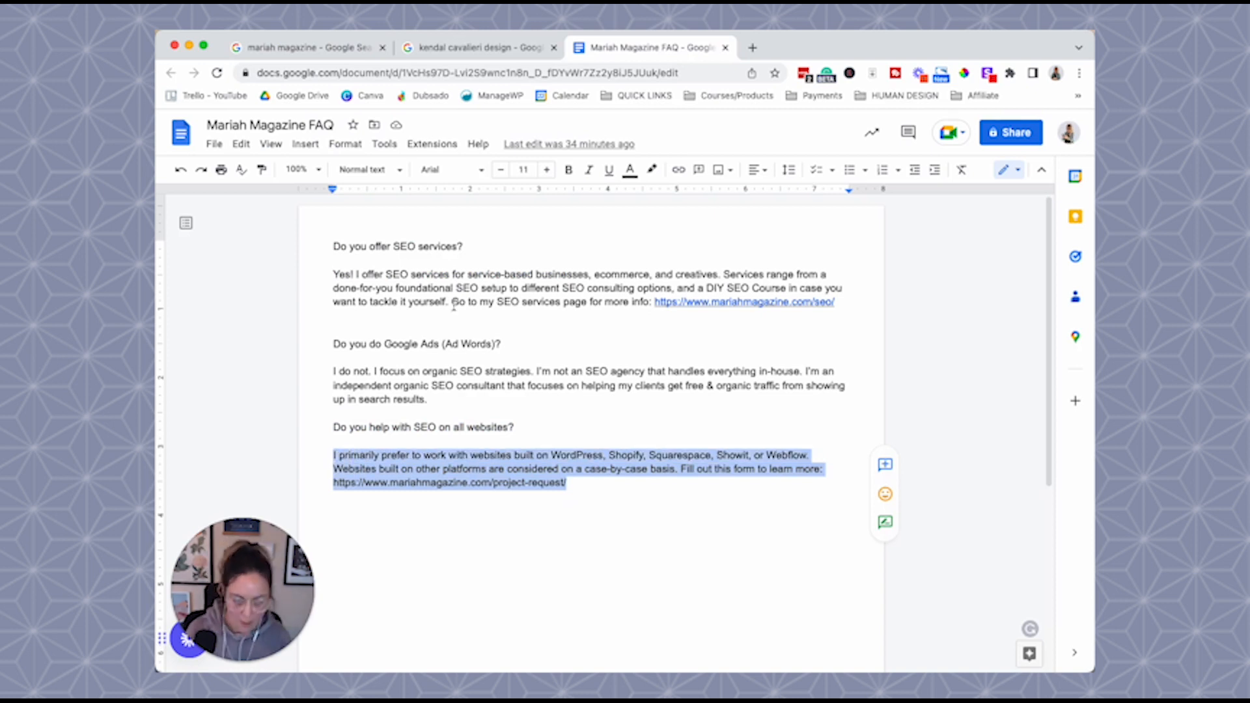
click(307, 47)
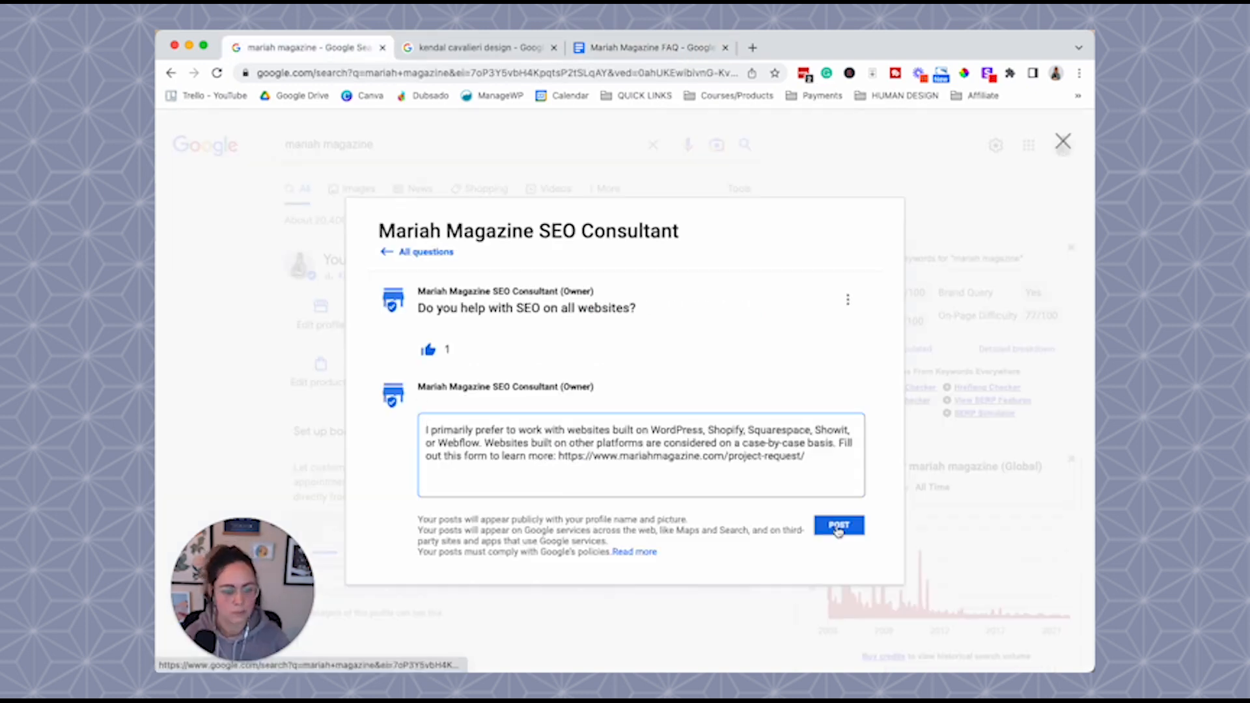
click(837, 525)
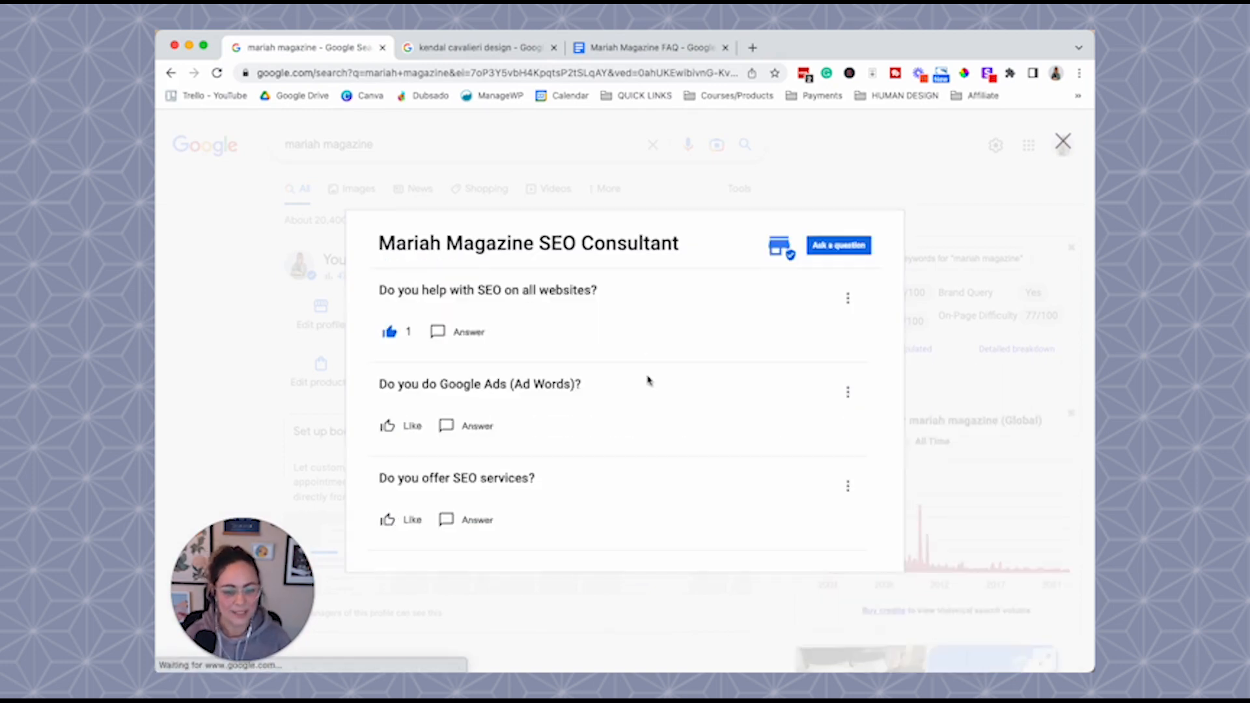
- Like the Google Ads question, answer it from the FAQ doc and close the Q&A panel
click(388, 424)
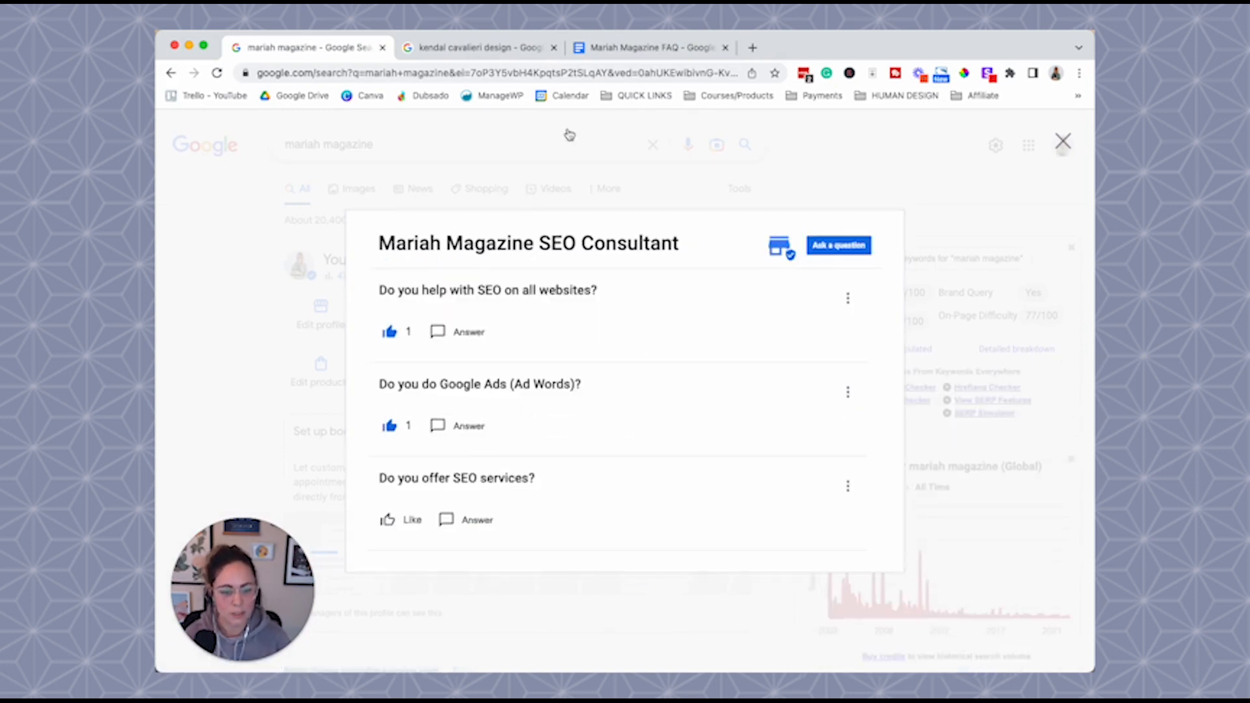
click(647, 46)
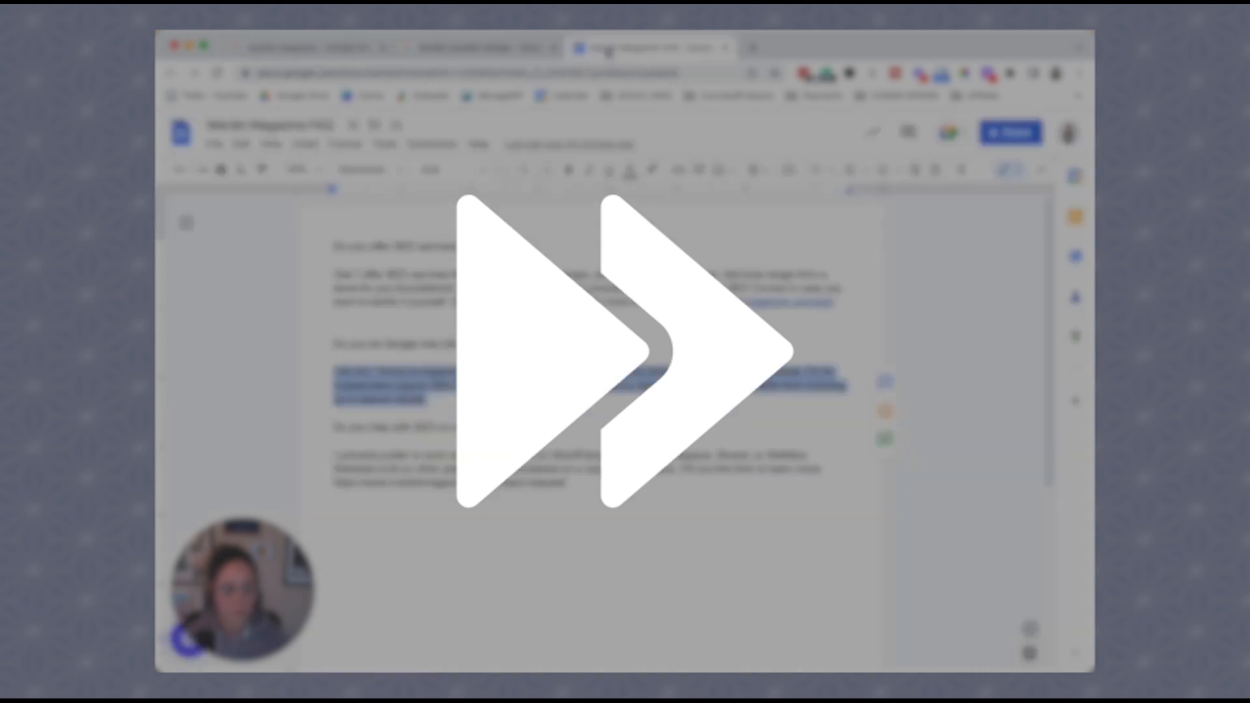
click(303, 48)
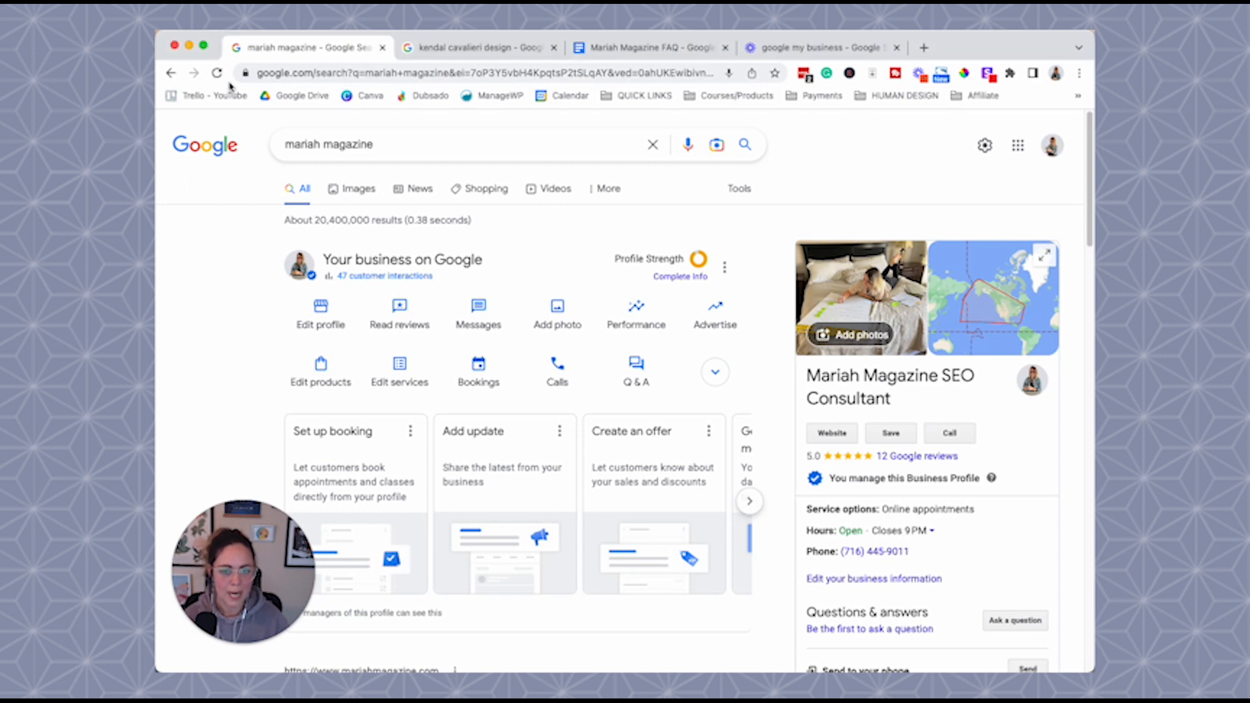
click(215, 73)
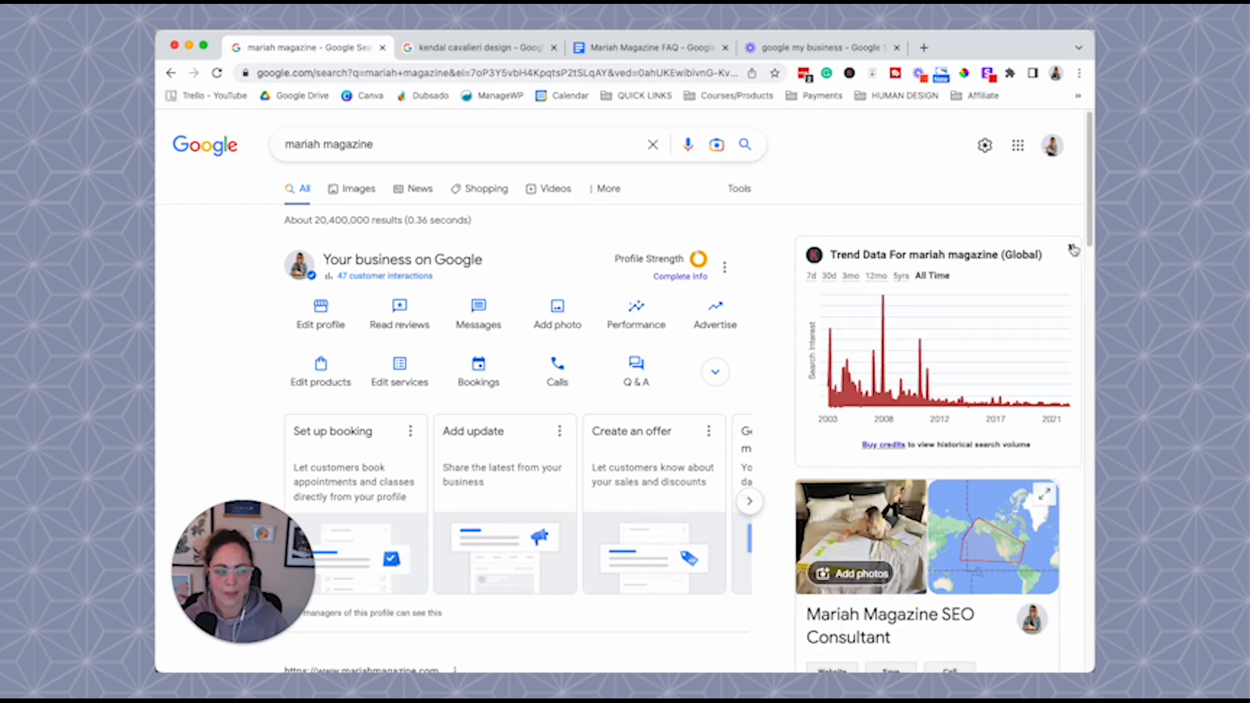
scroll(down, 3)
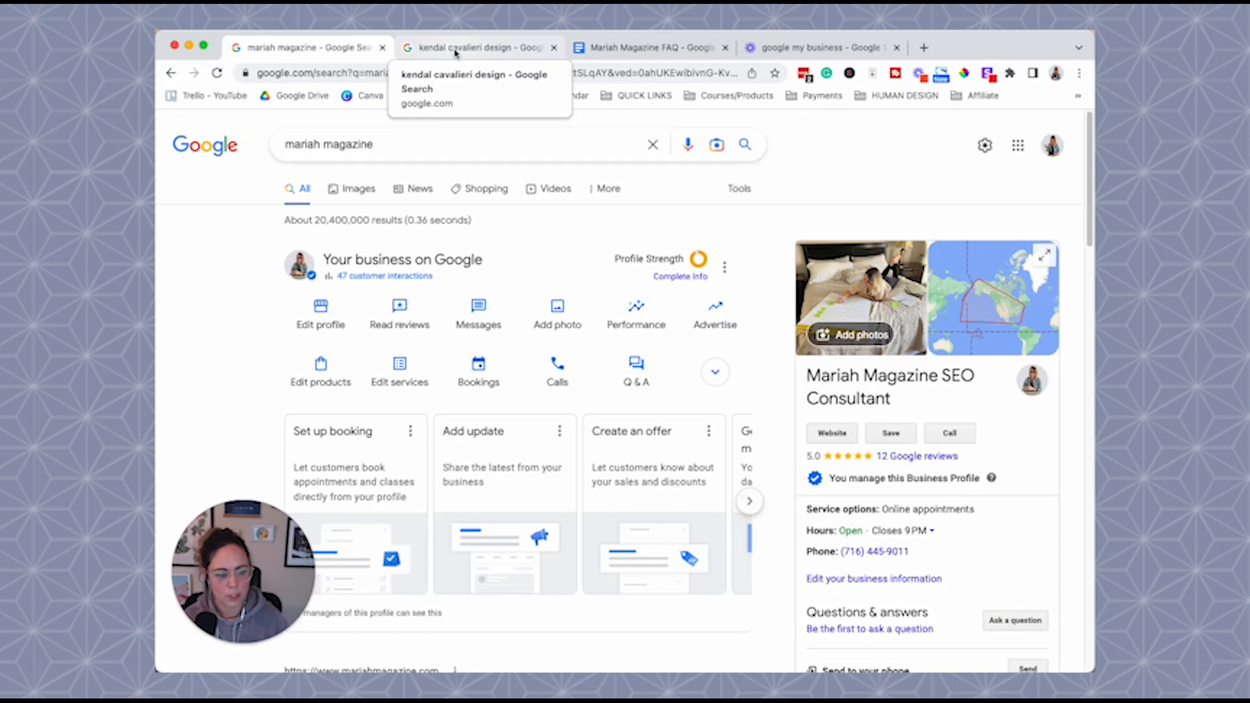
click(478, 48)
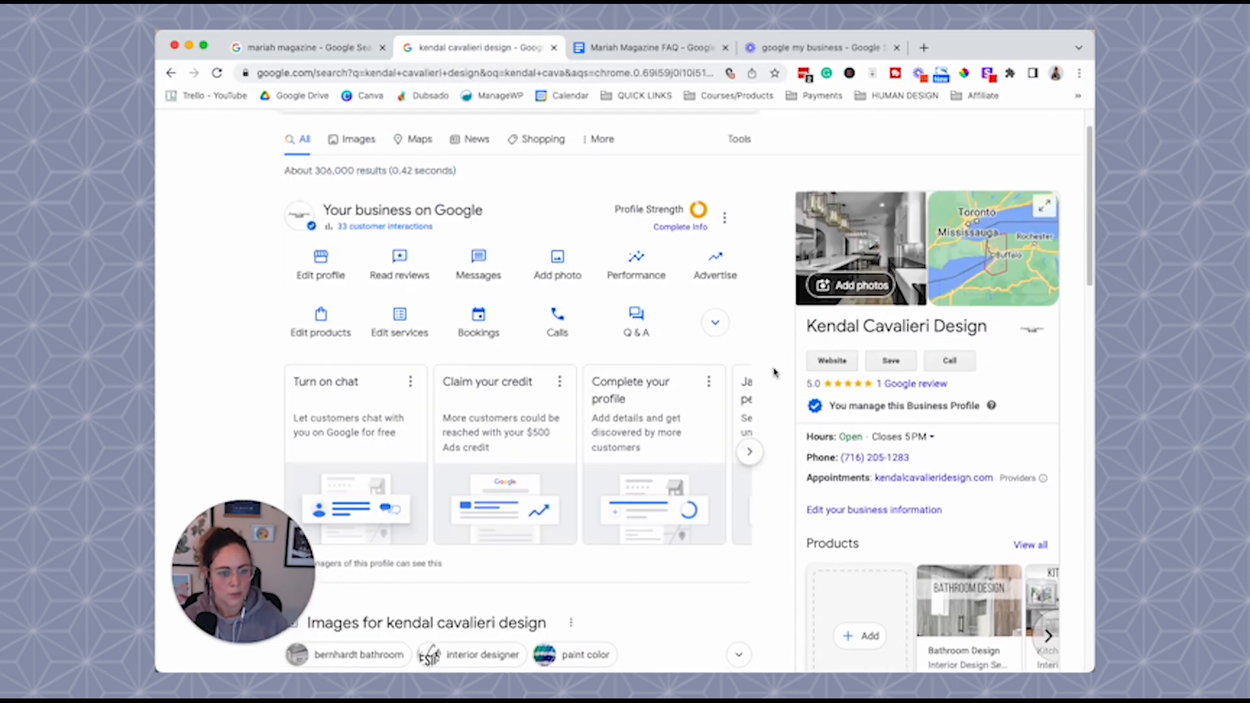
scroll(down, 3)
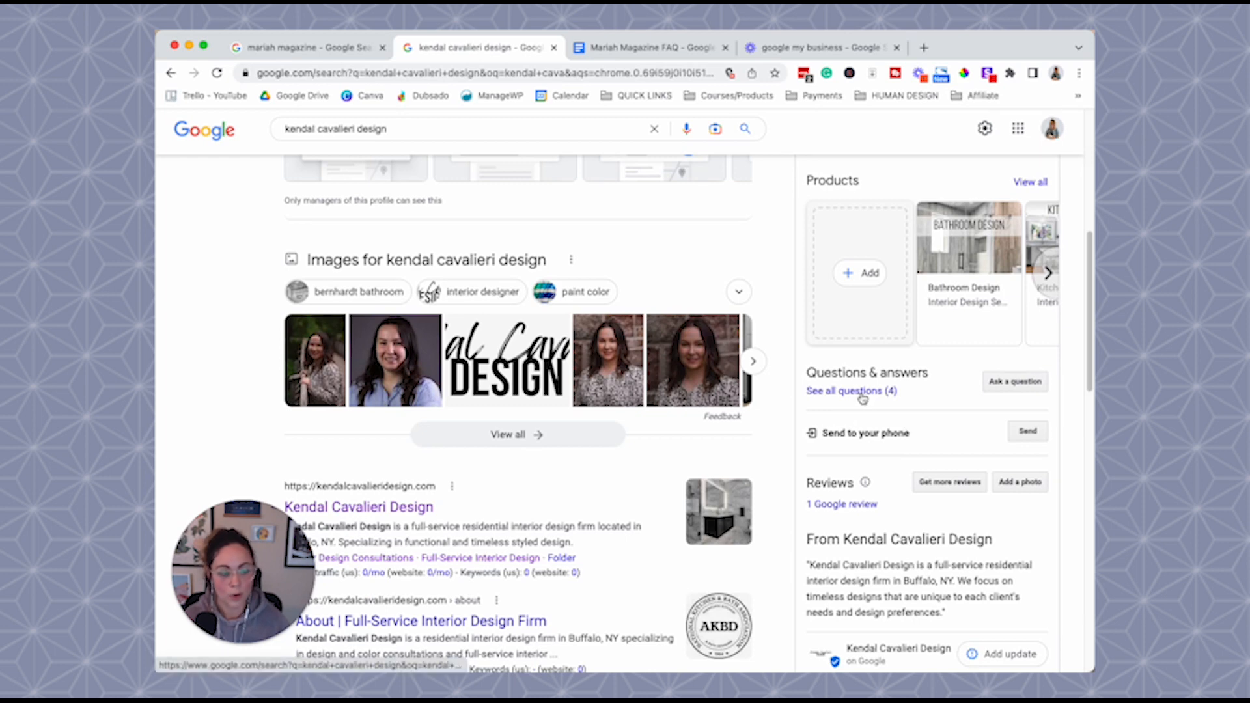
click(850, 390)
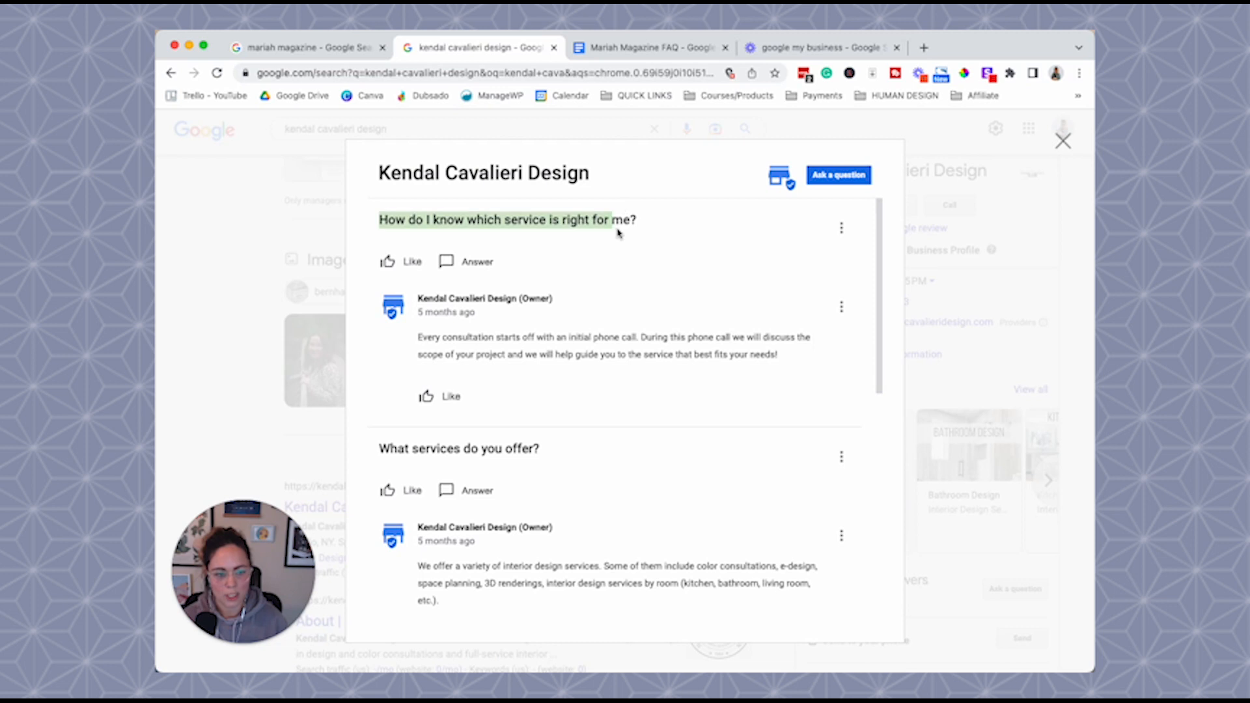
click(1063, 141)
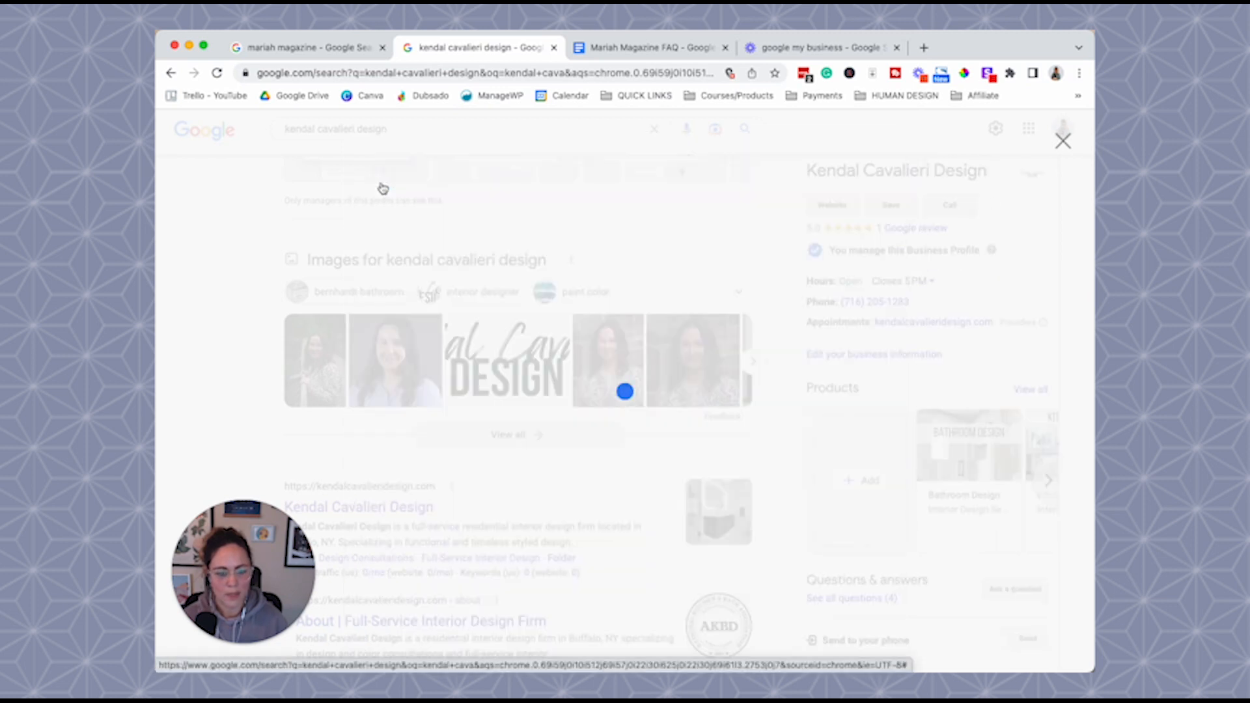
click(850, 597)
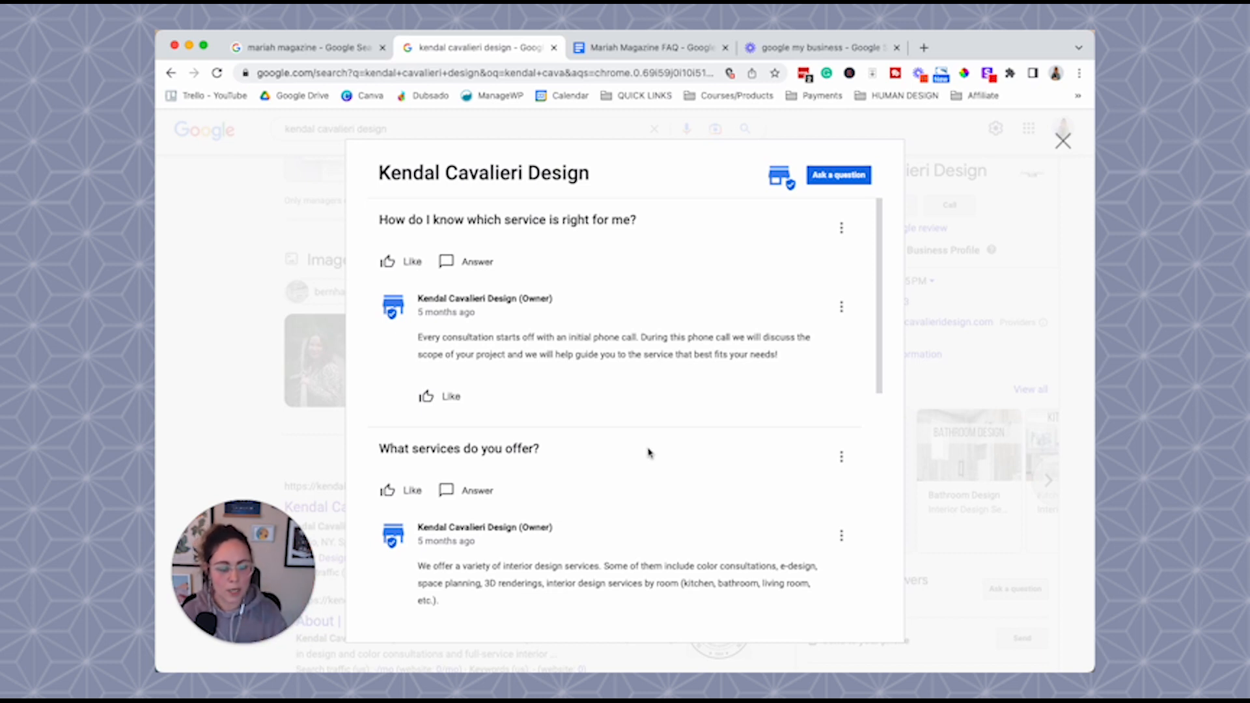
click(307, 47)
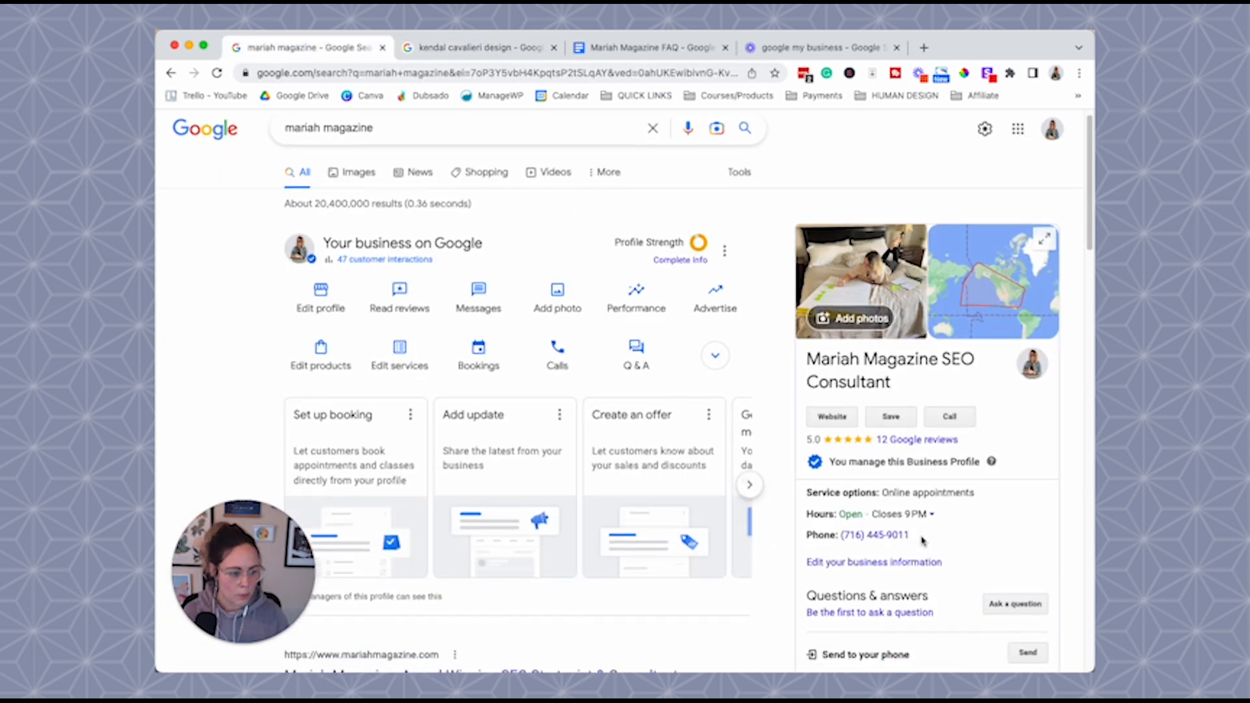
click(1014, 603)
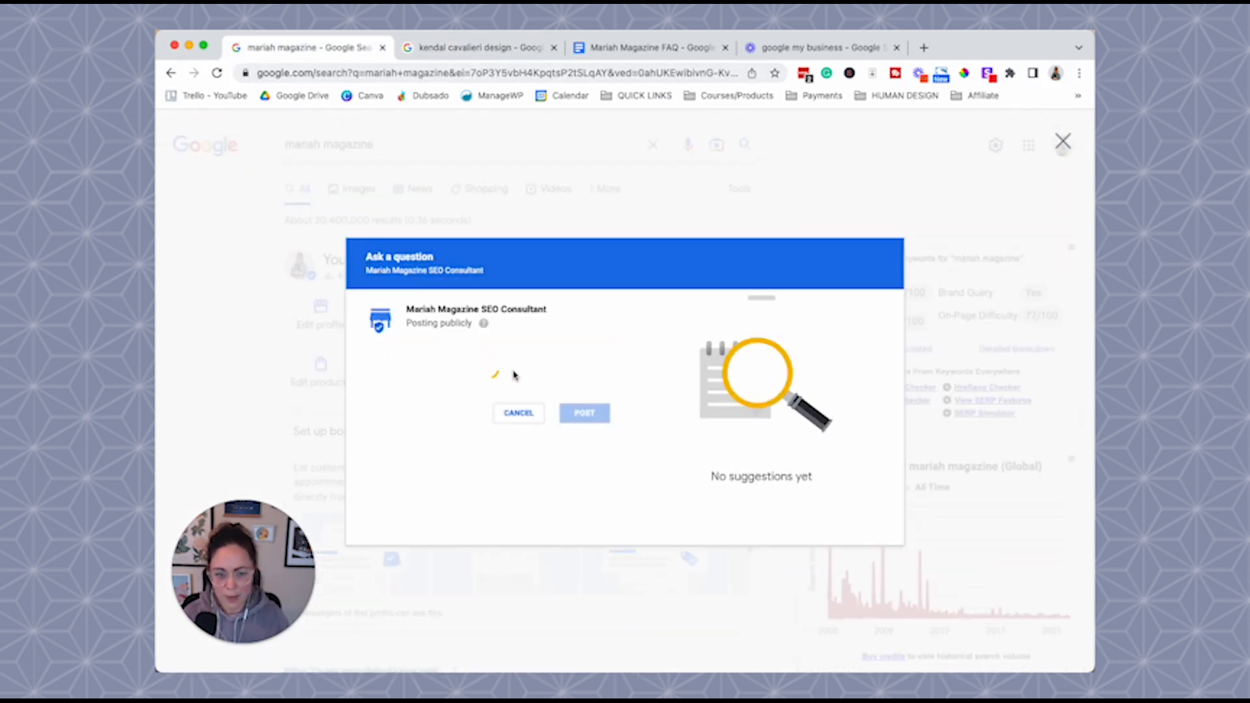
click(485, 375)
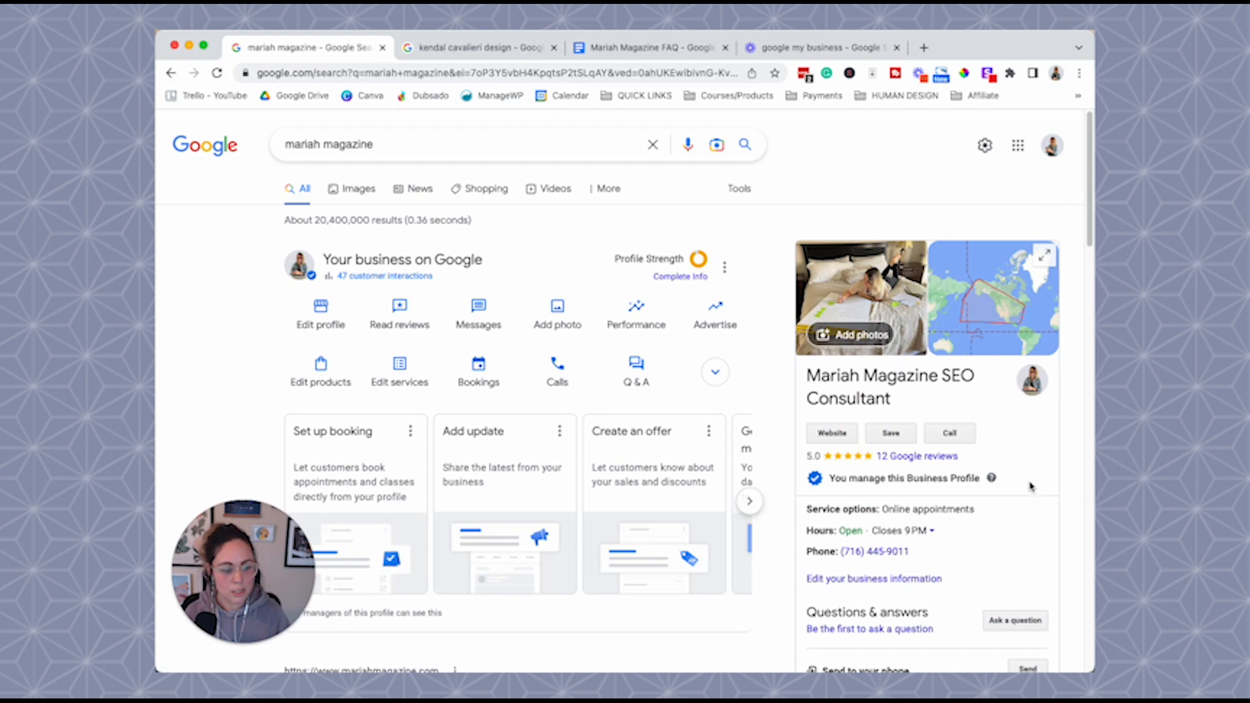
mouse_move(839, 230)
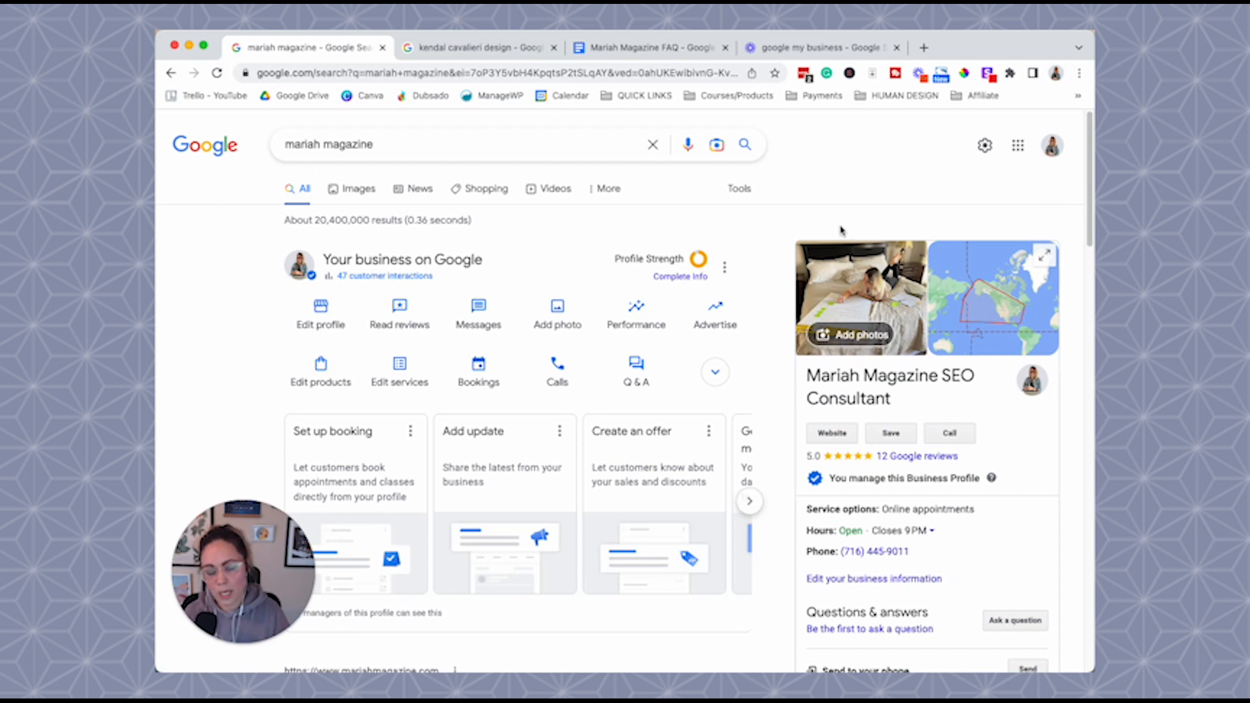